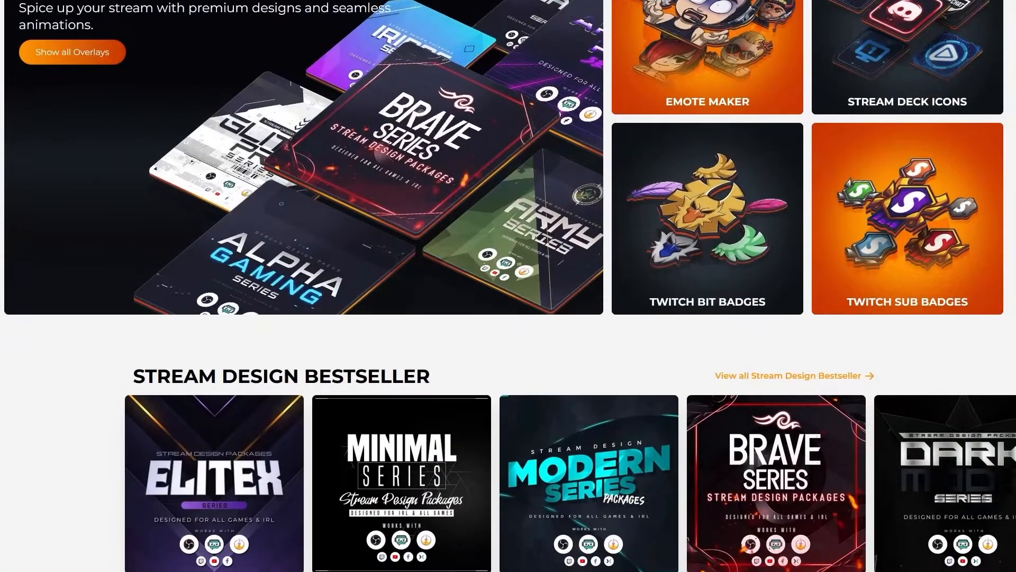
- Browse the OWN3D.tv home page and look at the Modern overlay package
scroll(down, 3)
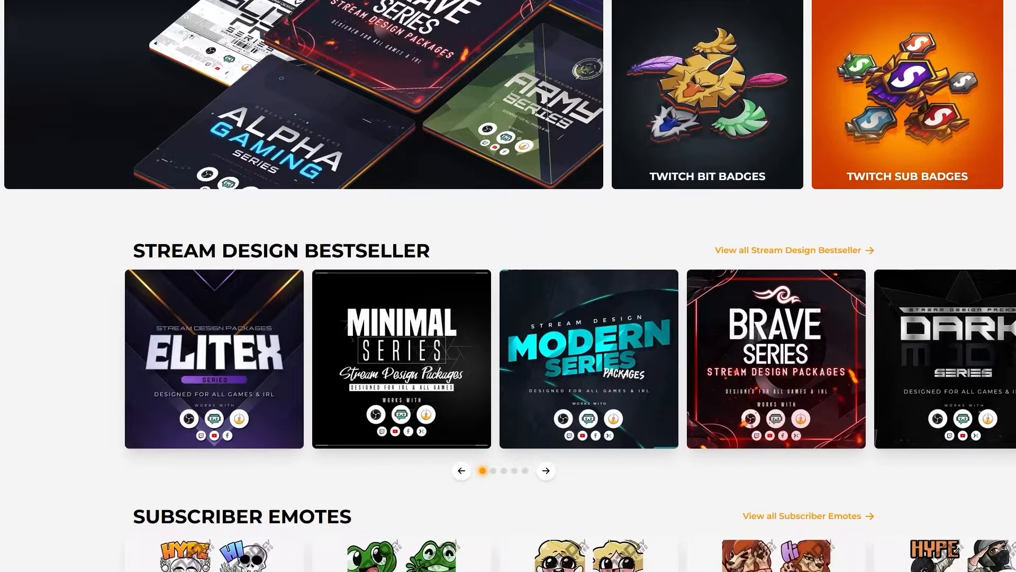
scroll(down, 3)
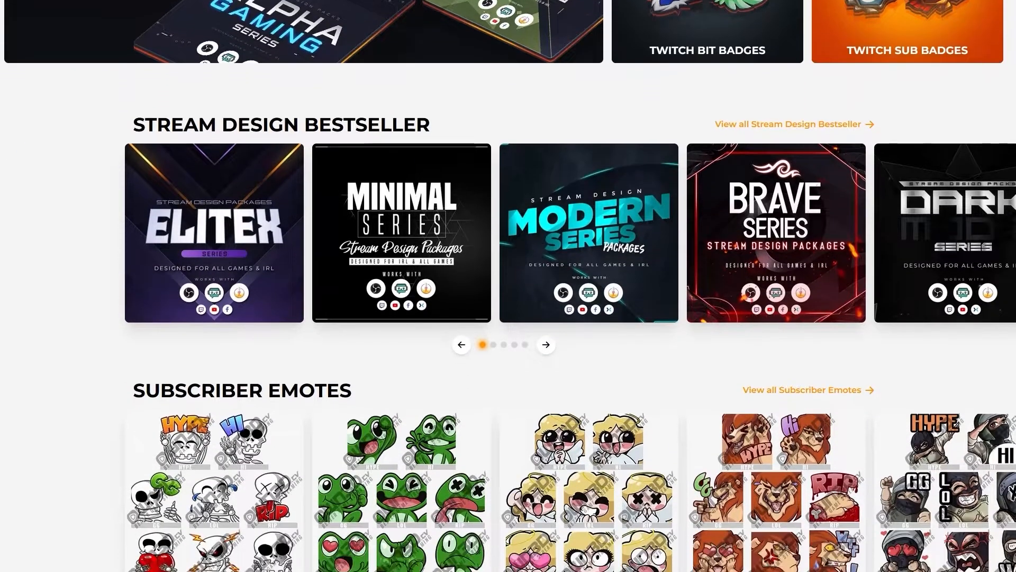
scroll(down, 3)
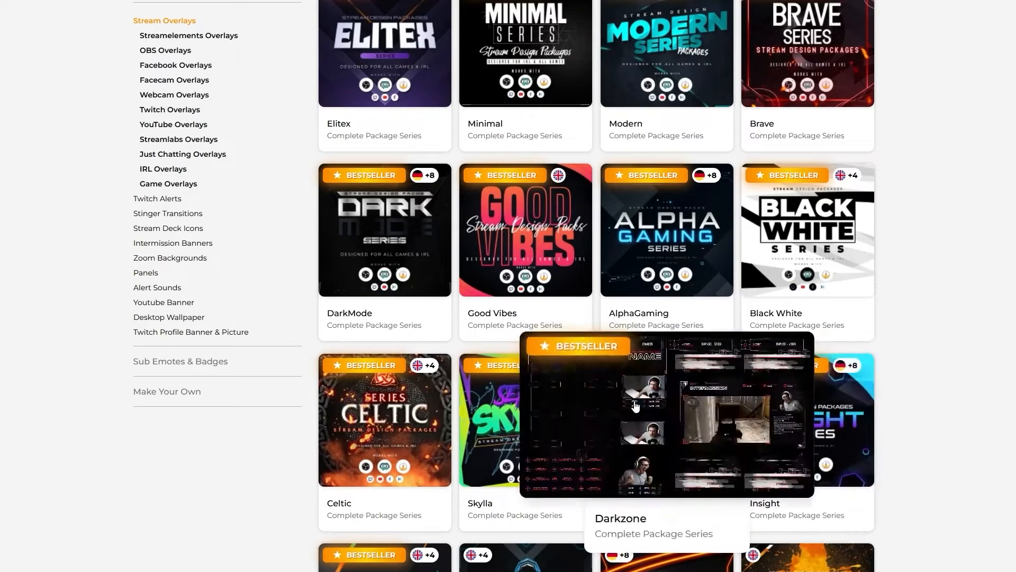
mouse_move(525, 230)
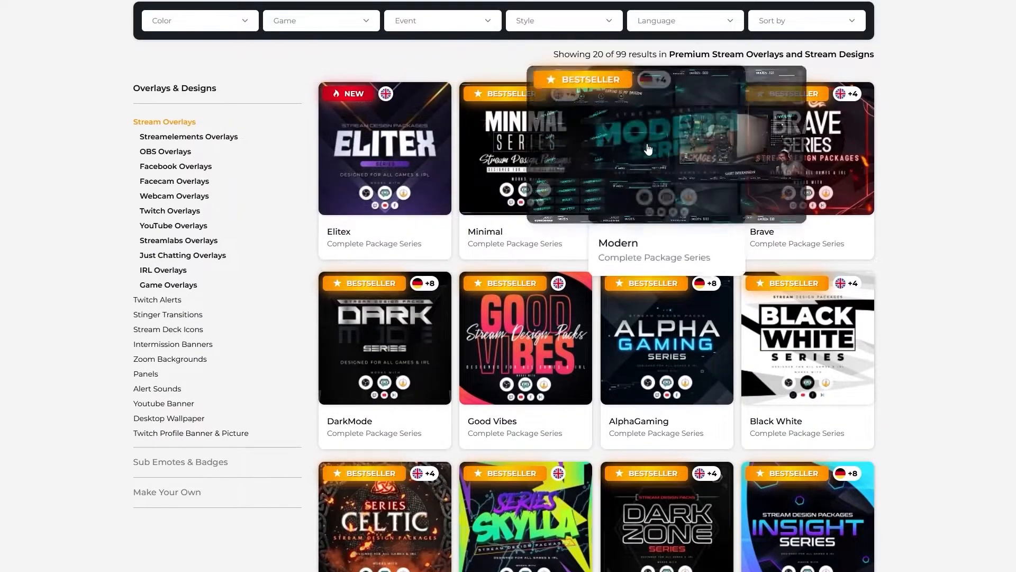
click(654, 148)
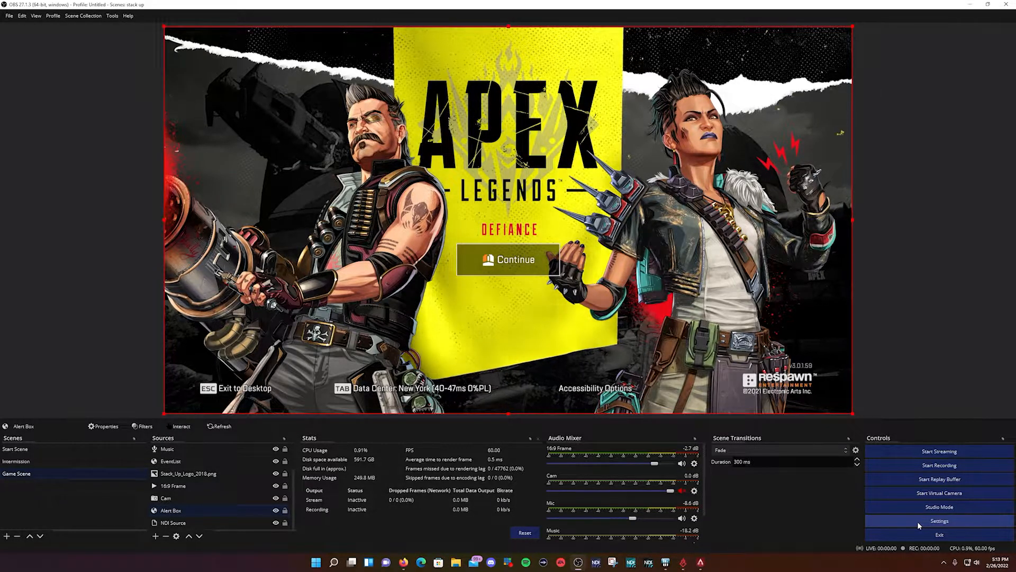
- Bring up the Settings window on the General page and review its capture-hiding option
click(938, 520)
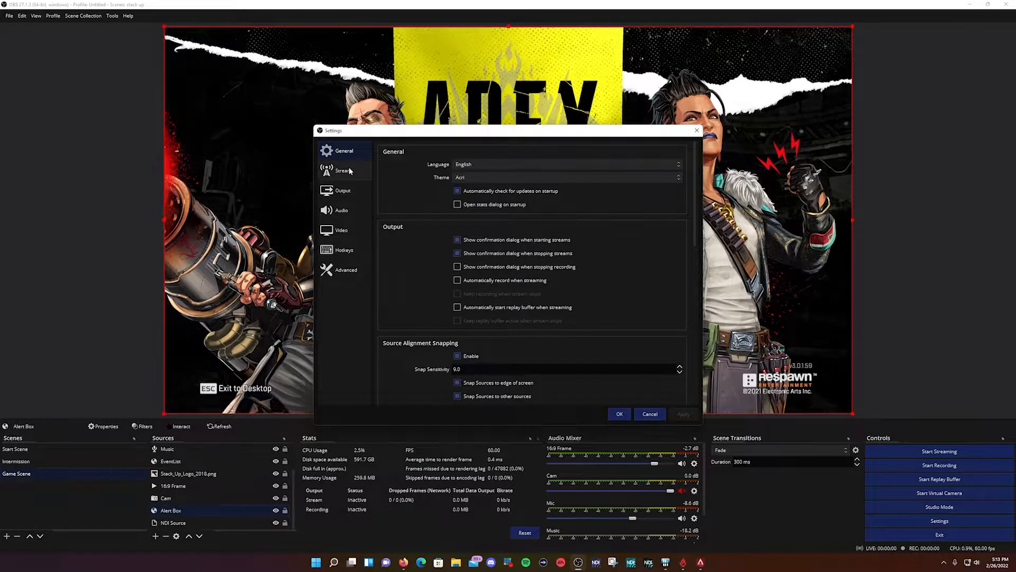
click(458, 191)
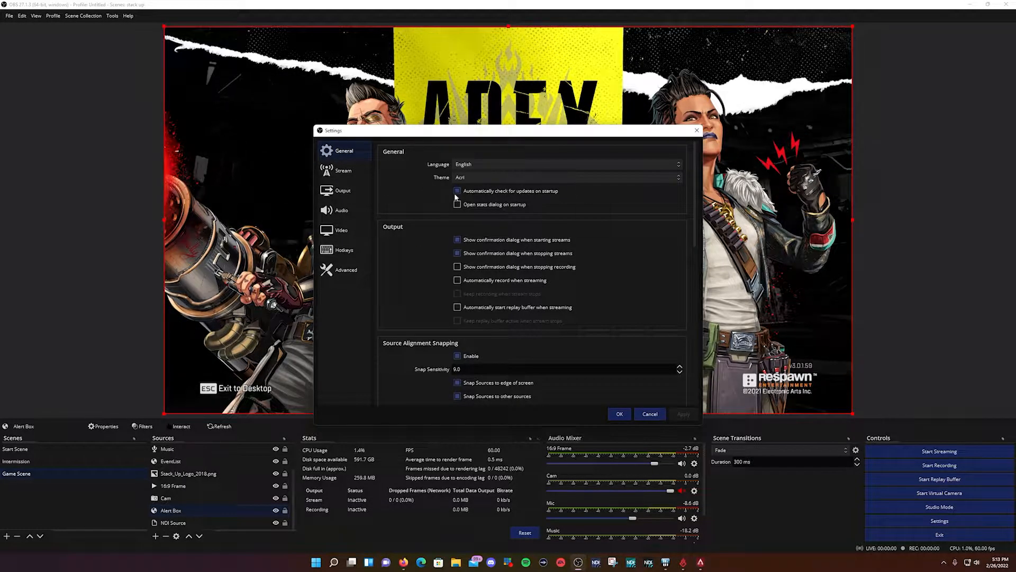
click(457, 190)
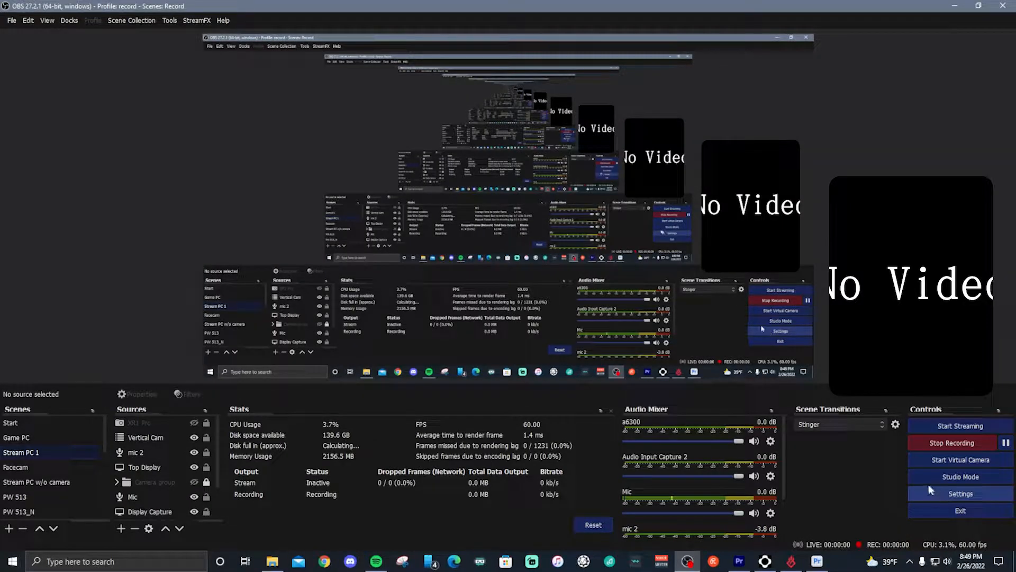
click(959, 494)
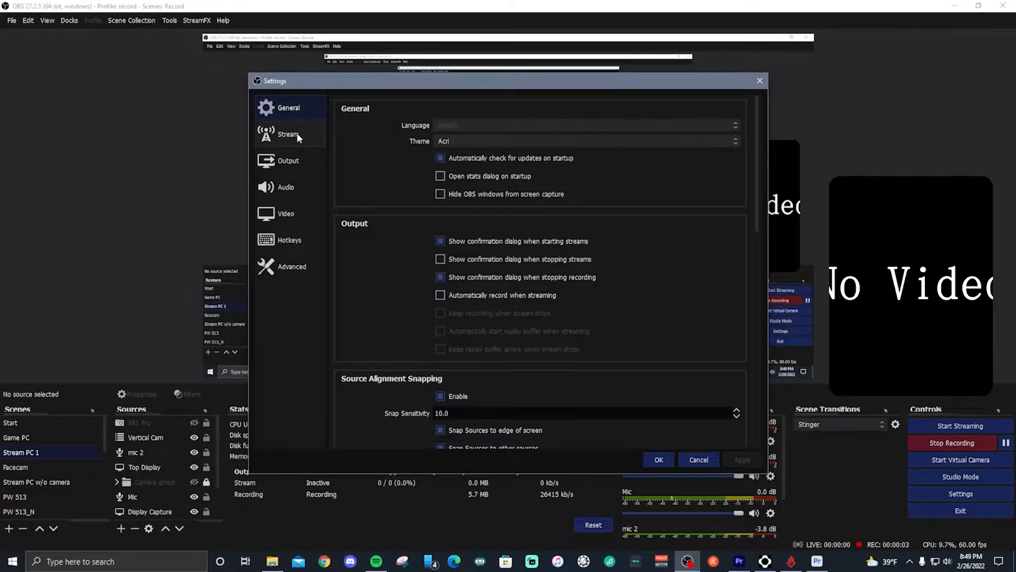
click(441, 194)
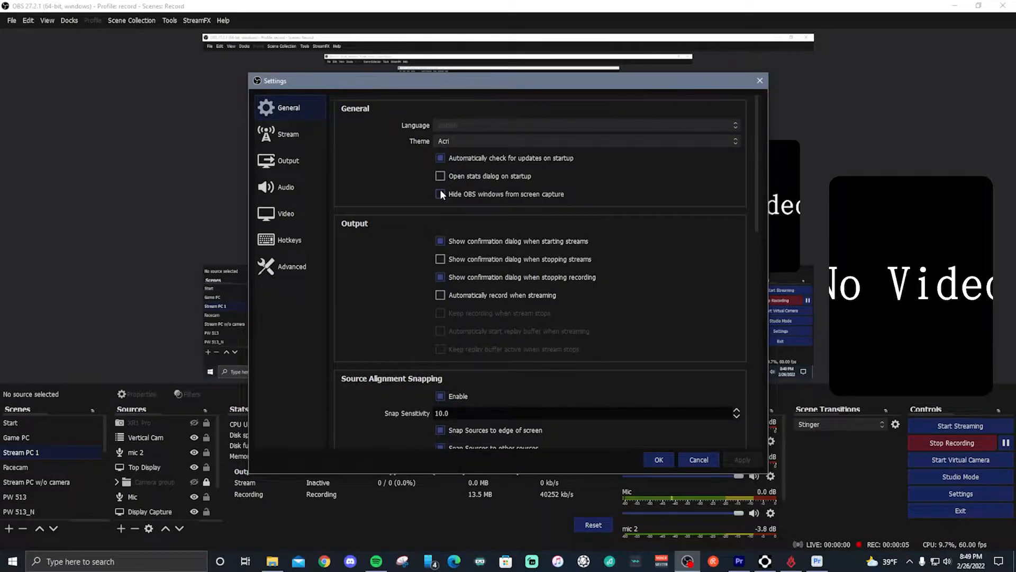
click(440, 194)
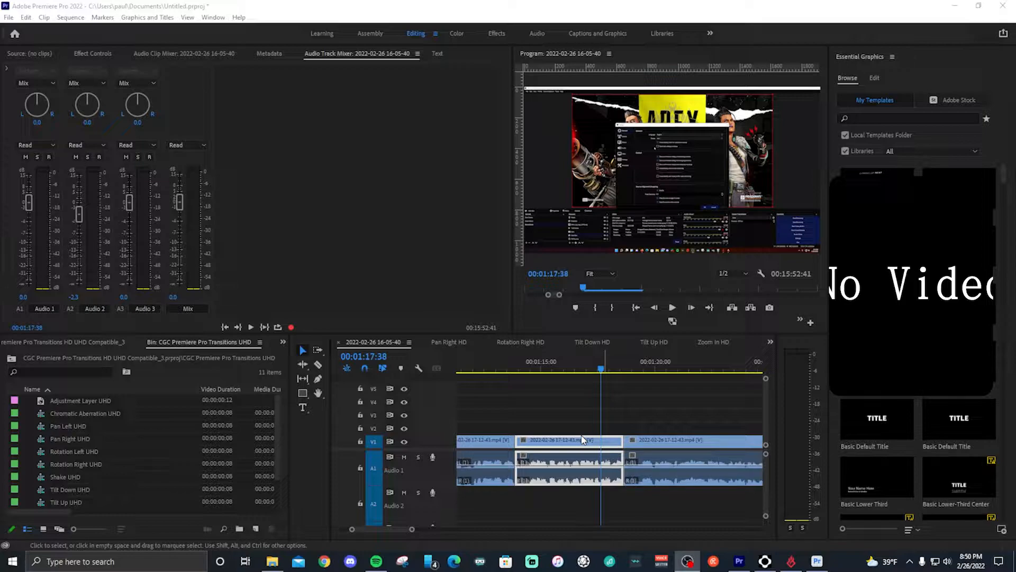
mouse_move(947, 451)
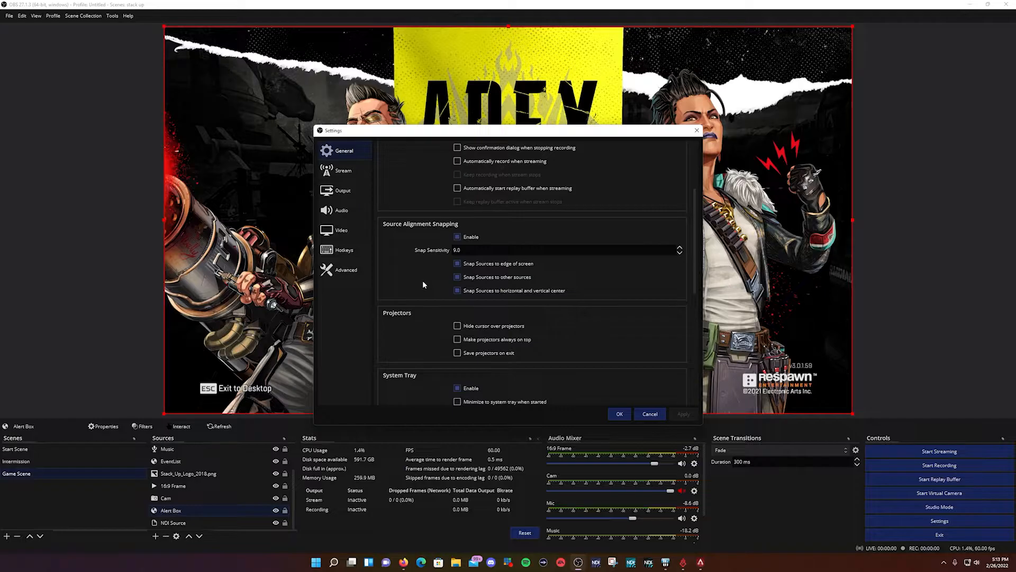
click(457, 237)
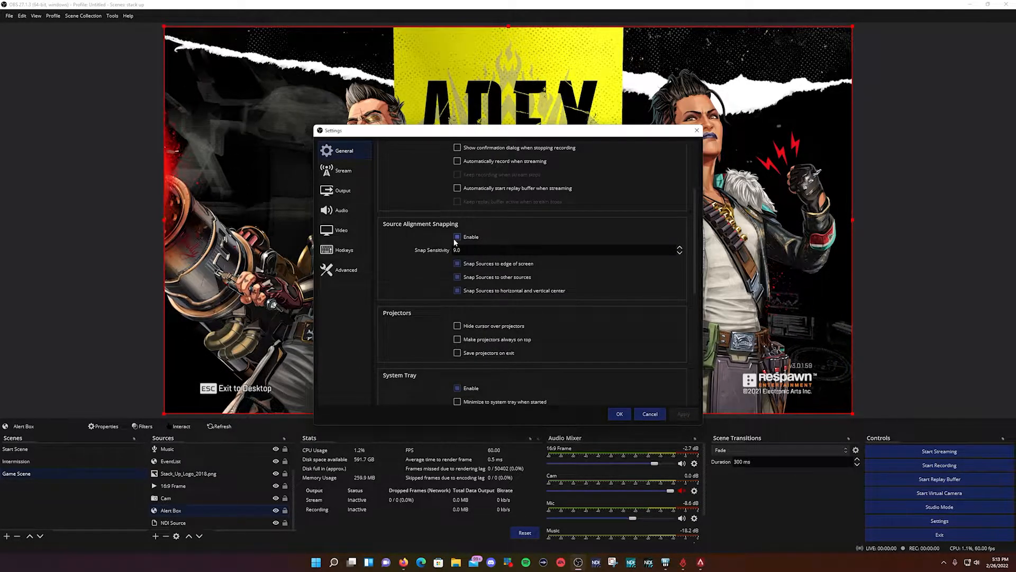
click(457, 237)
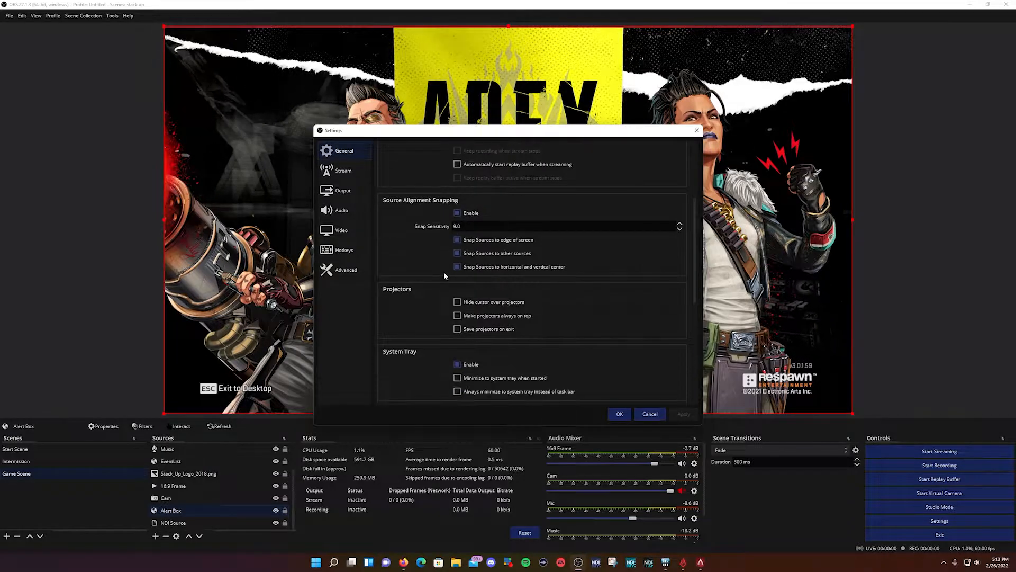
scroll(down, 3)
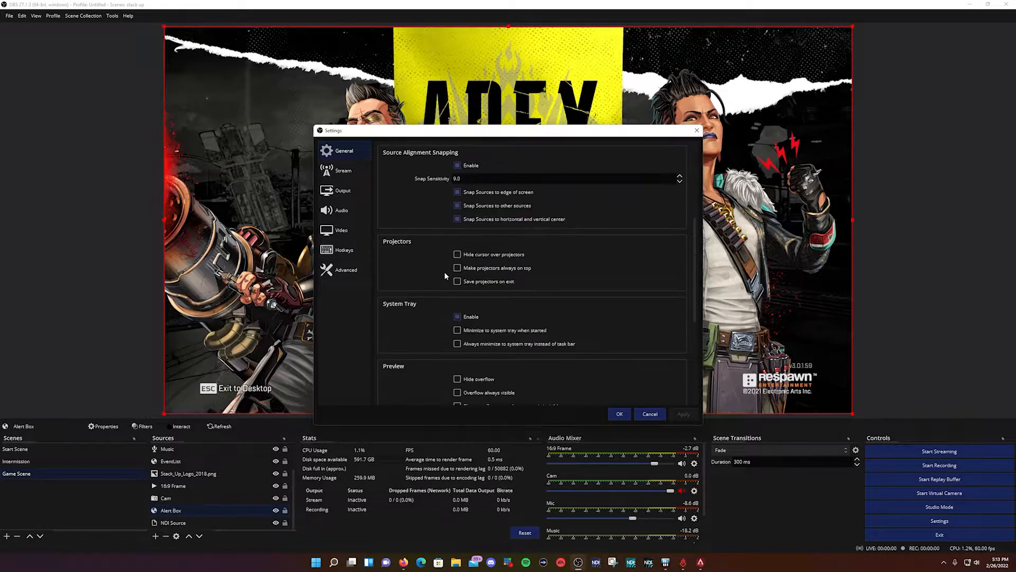
scroll(down, 3)
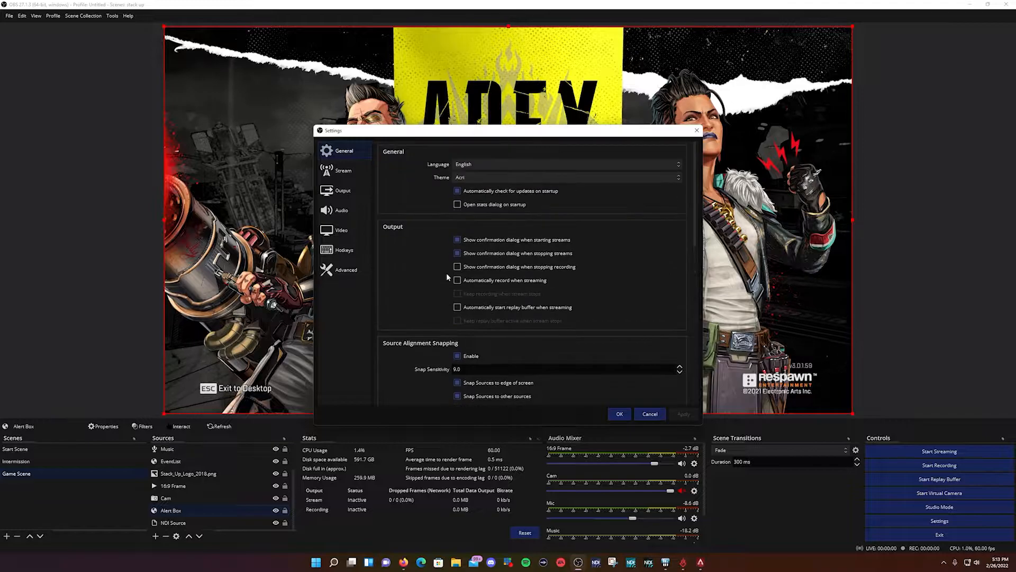
- Review the General options down to Multiview and switch to the Stream service settings
click(457, 253)
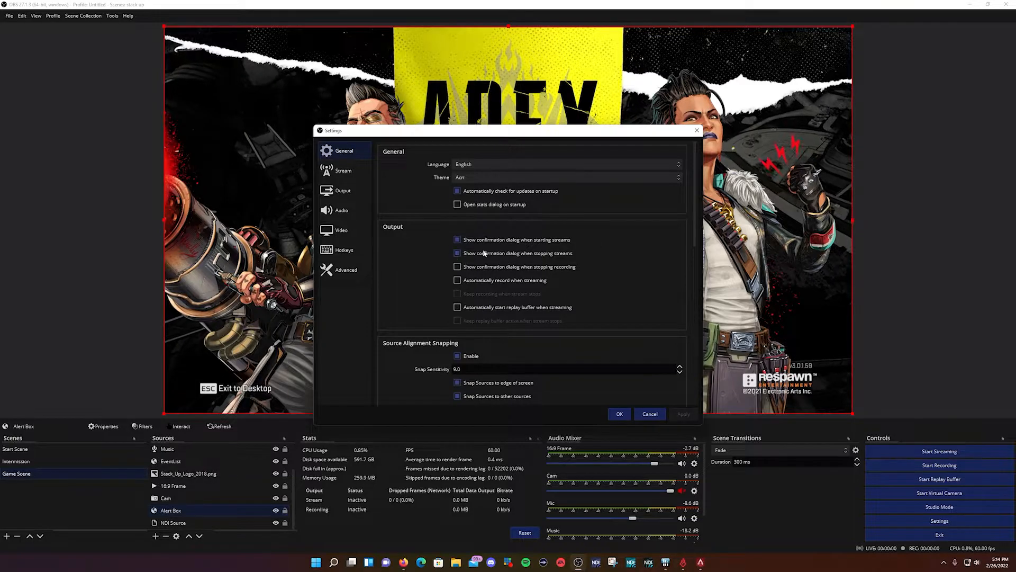
scroll(down, 3)
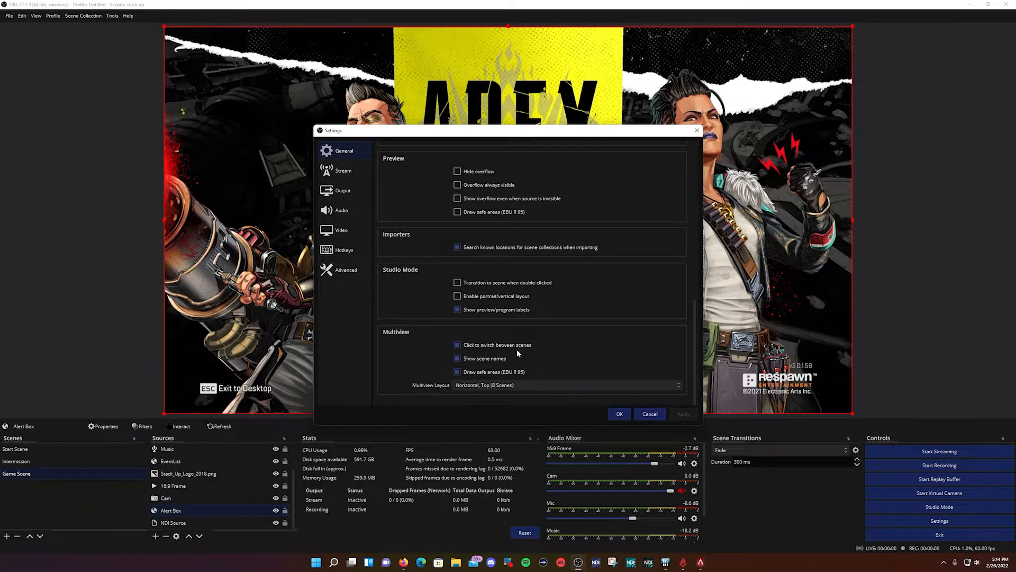
click(344, 170)
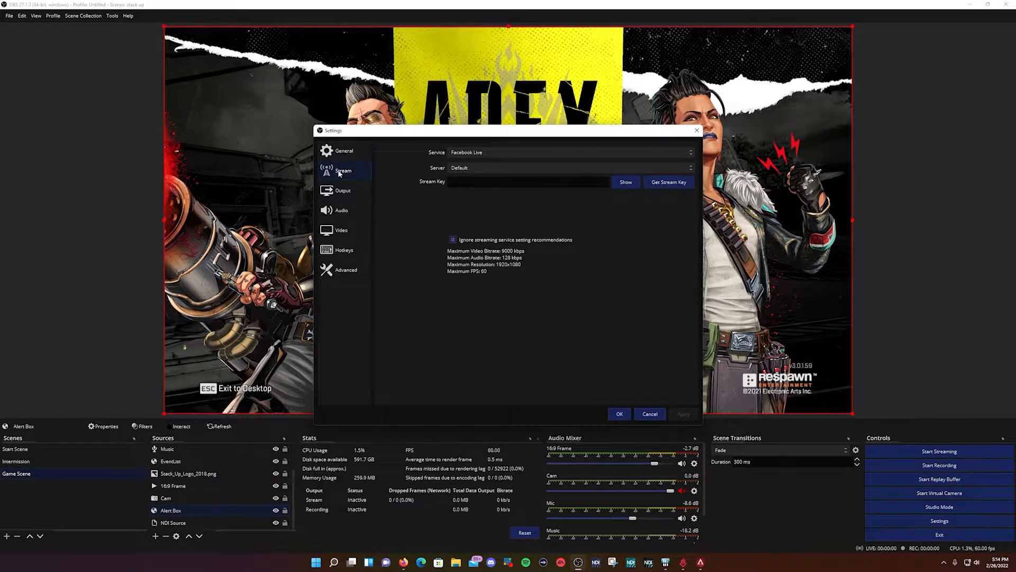
- Set the streaming service to Twitch and connect using a stream key
click(570, 152)
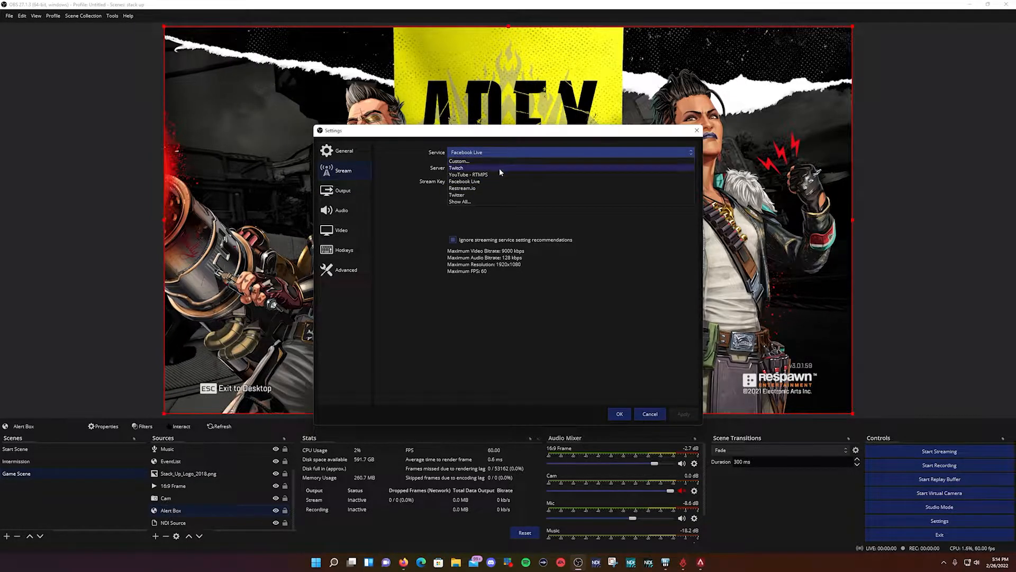
click(456, 167)
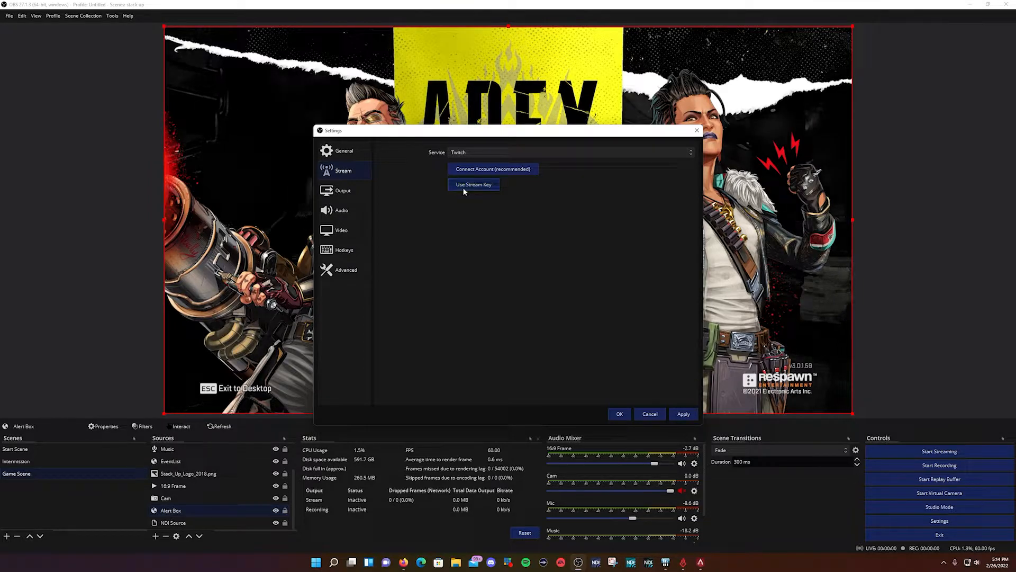
click(474, 184)
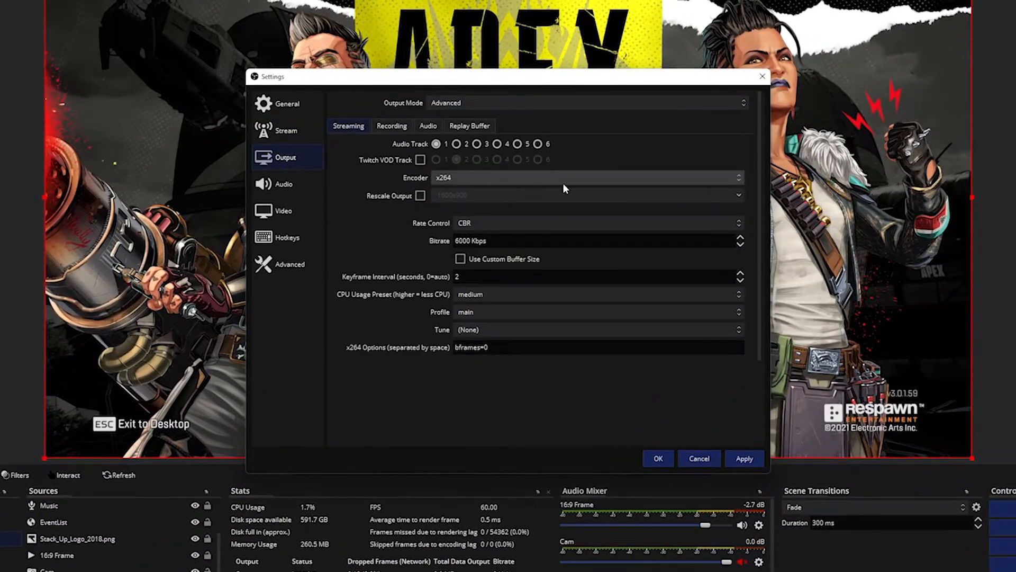
click(349, 126)
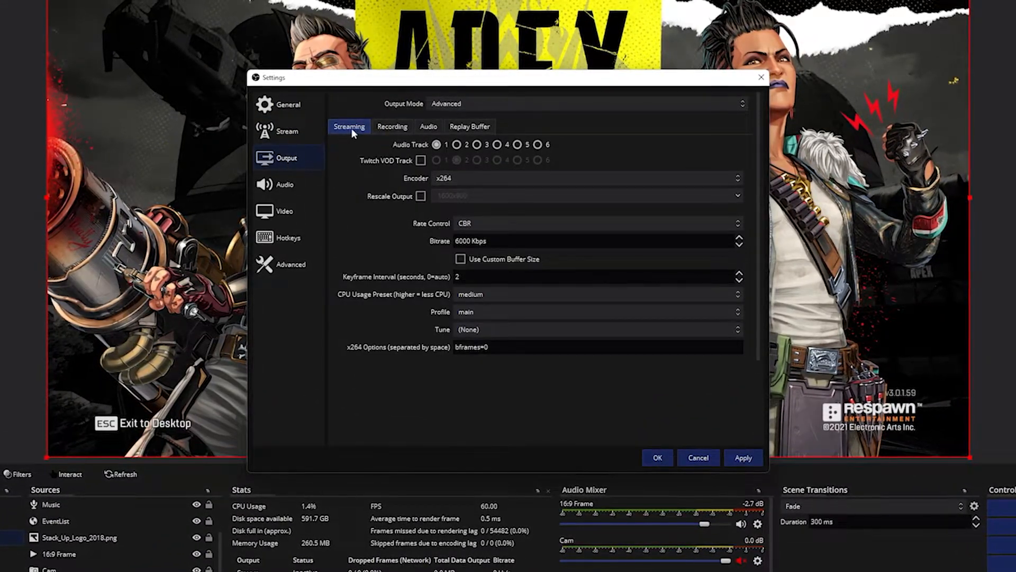
click(428, 126)
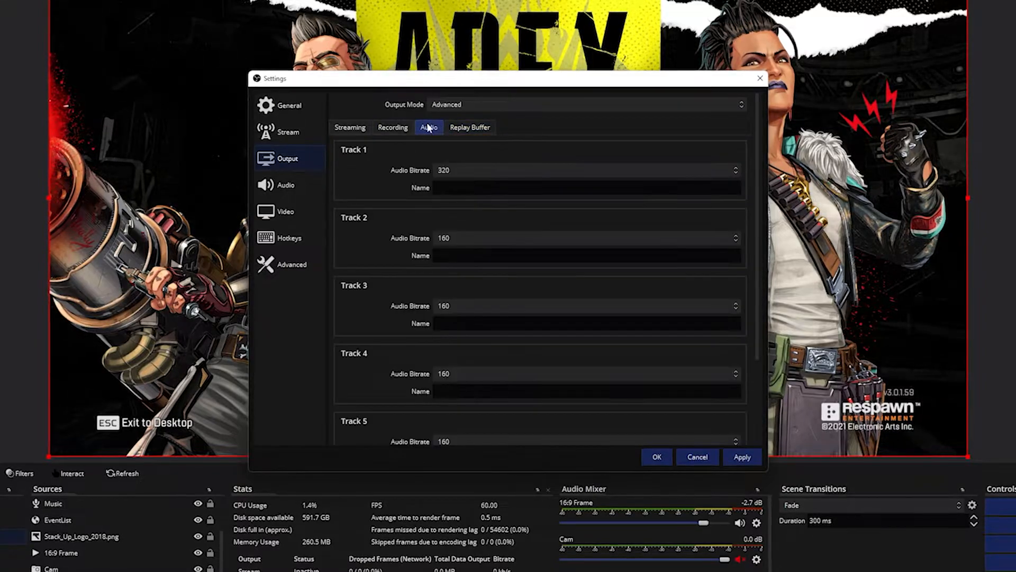
click(350, 127)
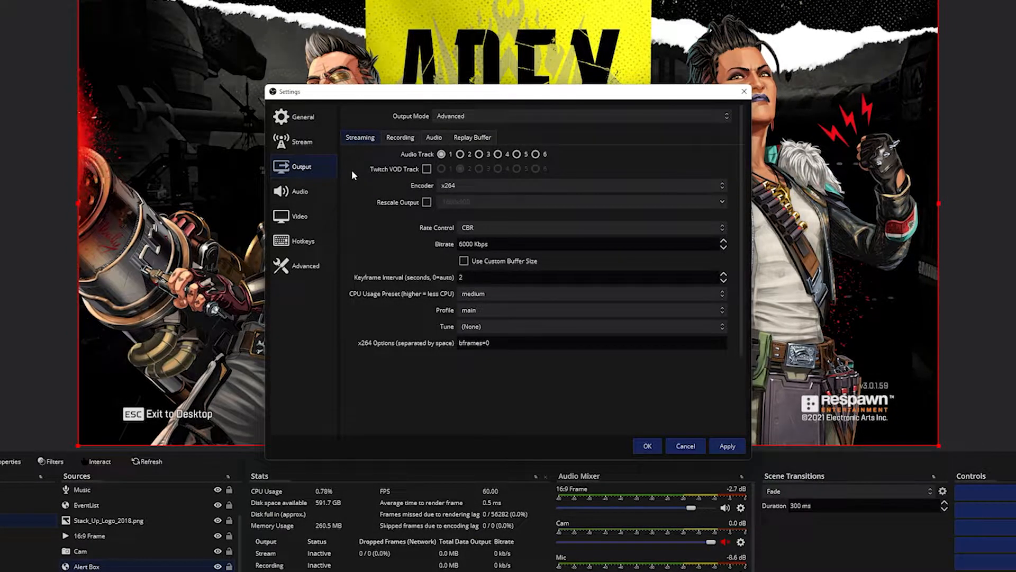
click(581, 185)
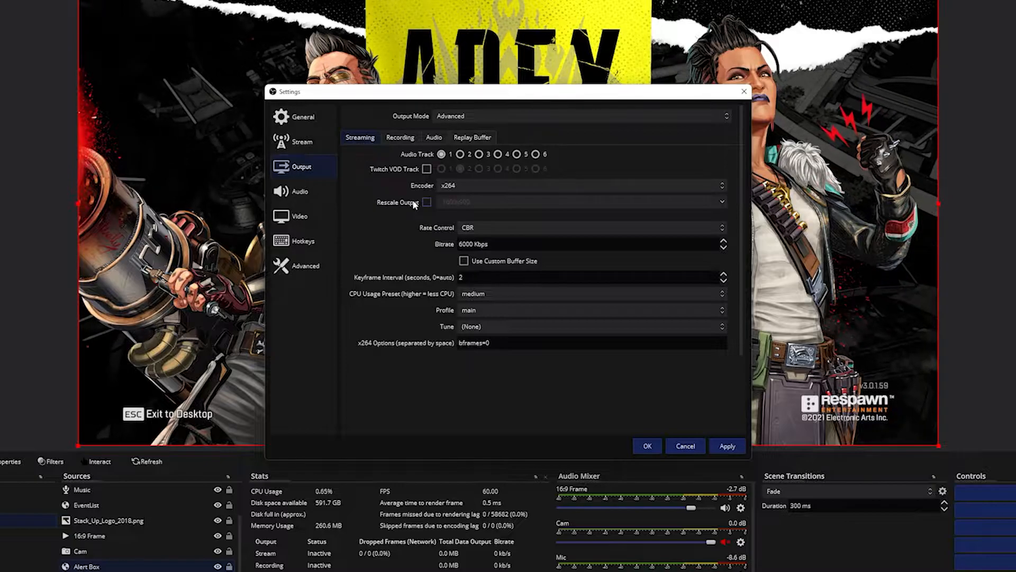
- Switch the streaming encoder from x264 to NVIDIA NVENC H.264 (new)
click(580, 185)
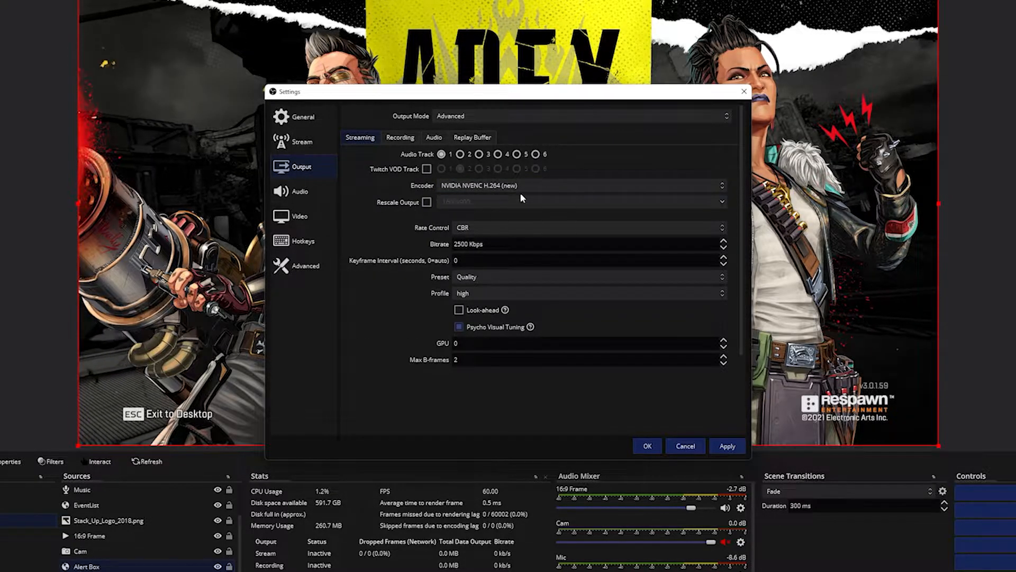
mouse_move(434, 191)
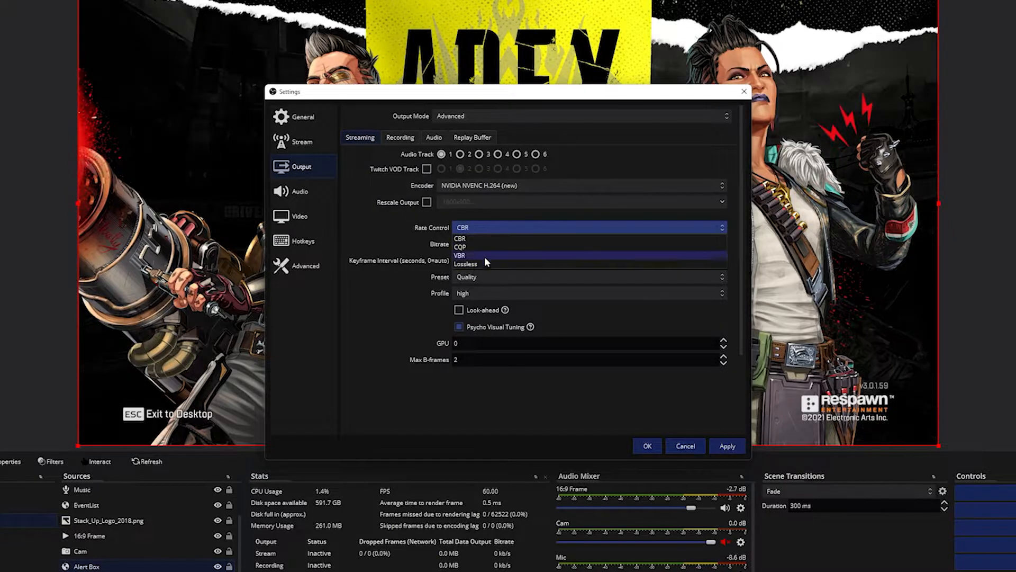
- Review the NVENC rate control modes and keep CBR at 2500 Kbps
click(461, 238)
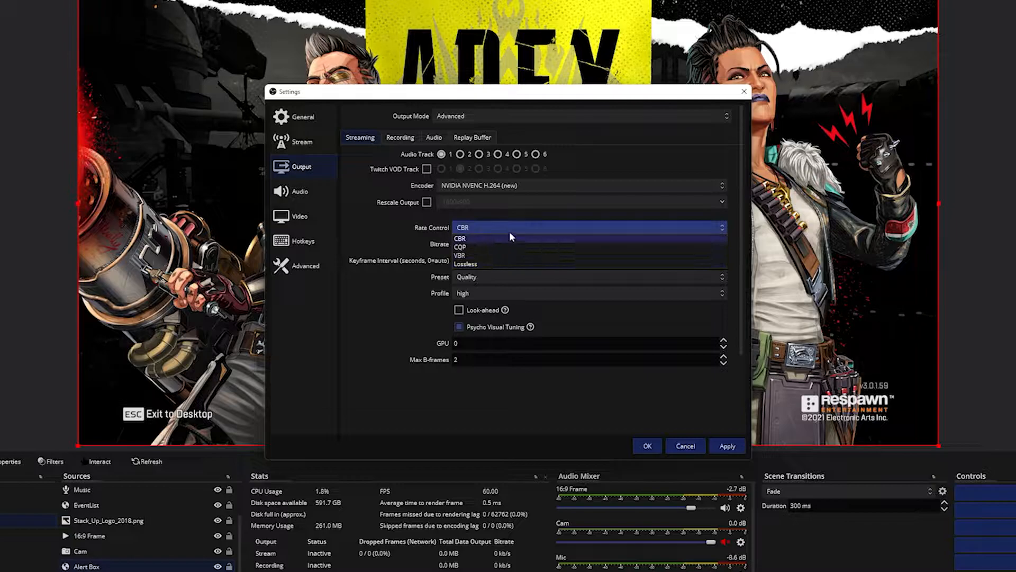
click(462, 237)
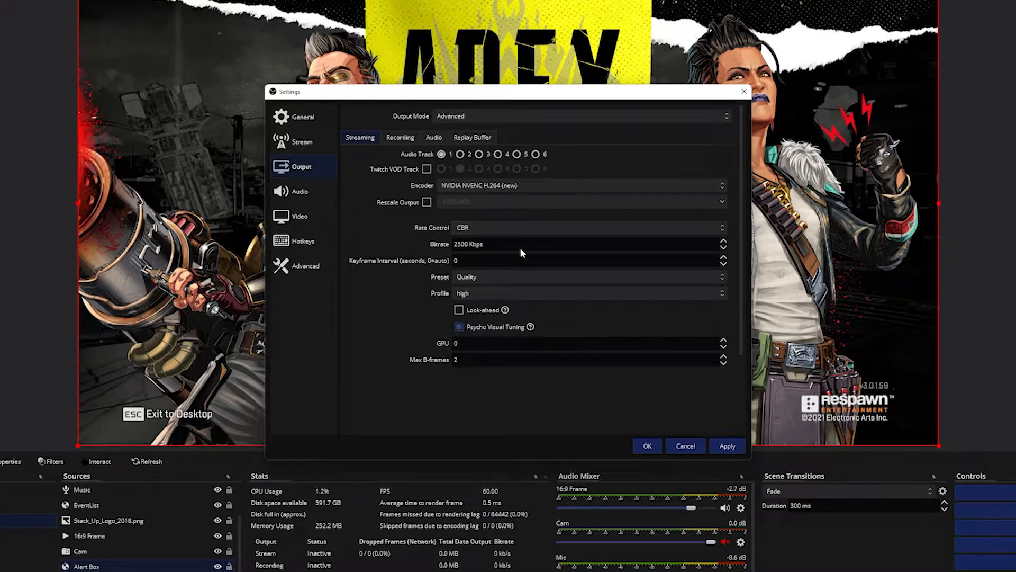
- Set the keyframe interval to 2 seconds
double_click(468, 245)
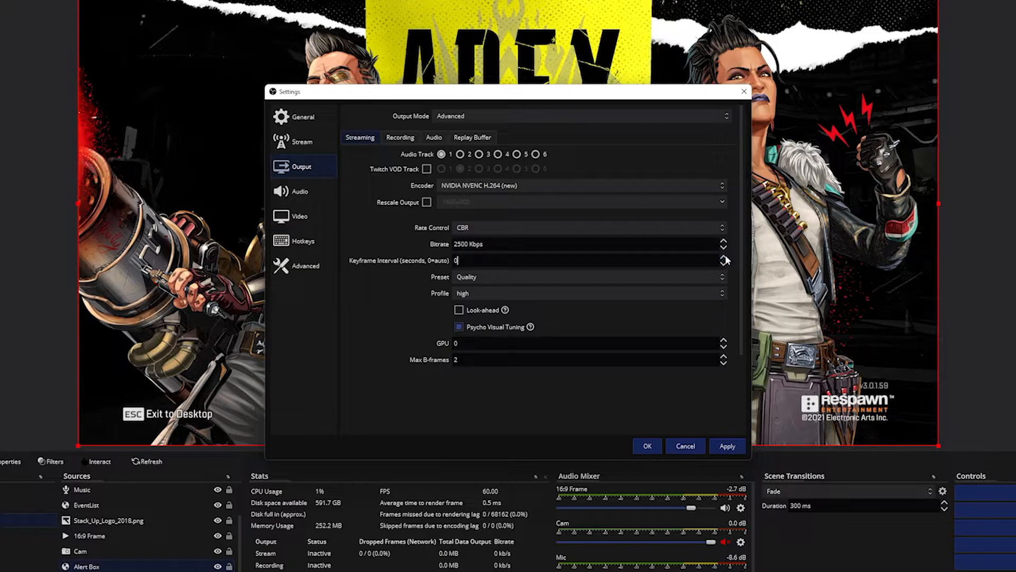
text(2)
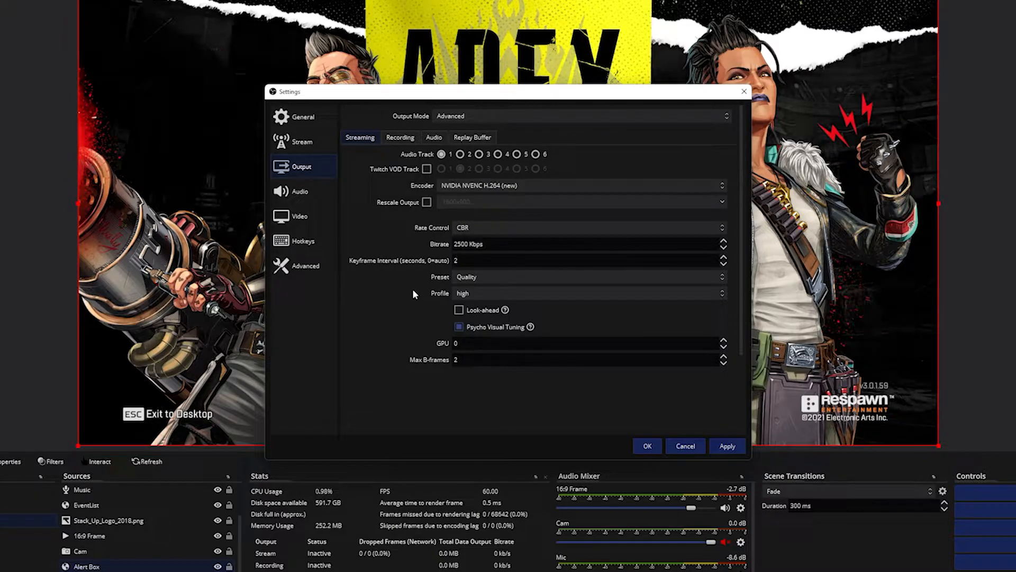
click(588, 277)
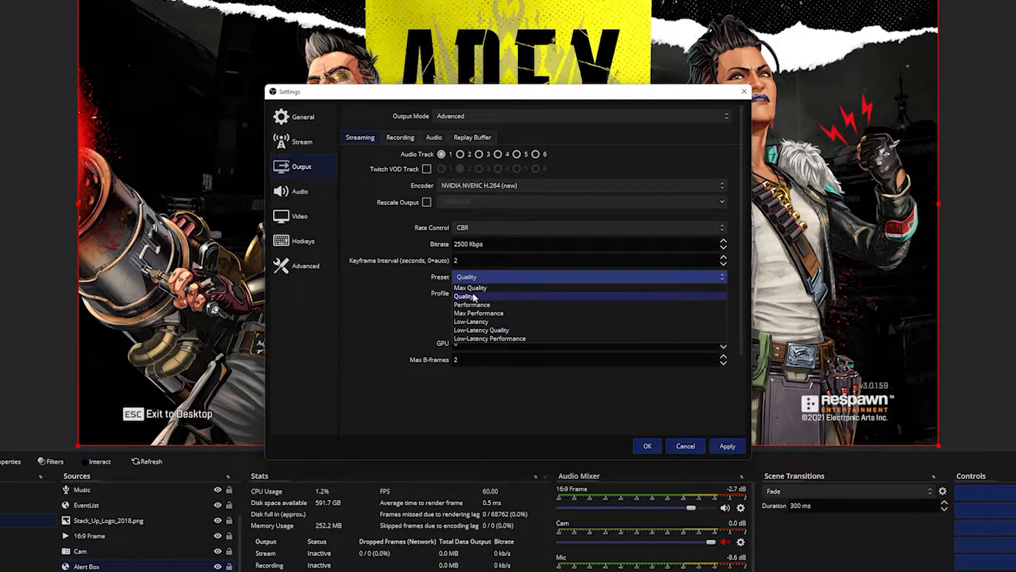
mouse_move(497, 288)
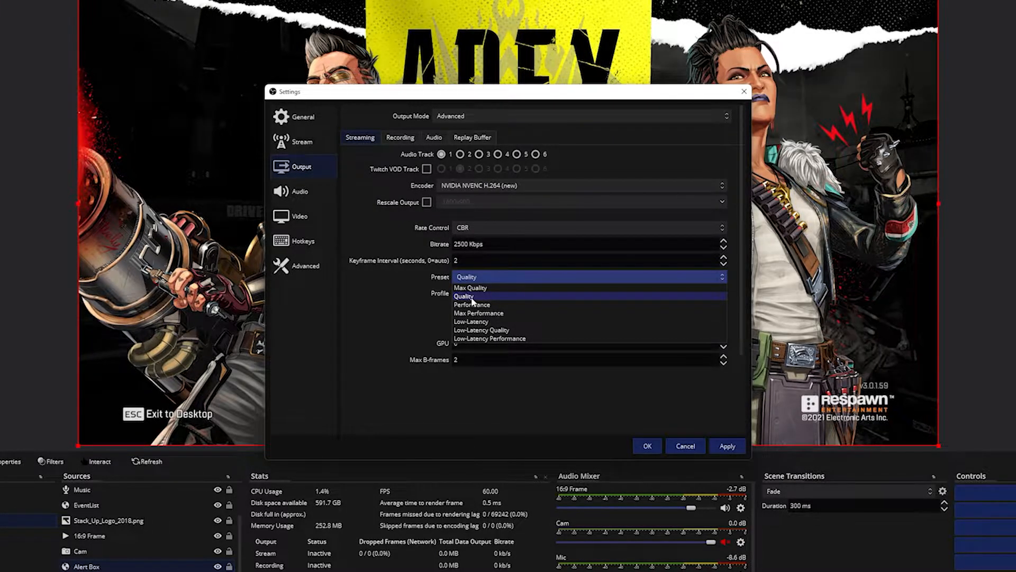
mouse_move(471, 286)
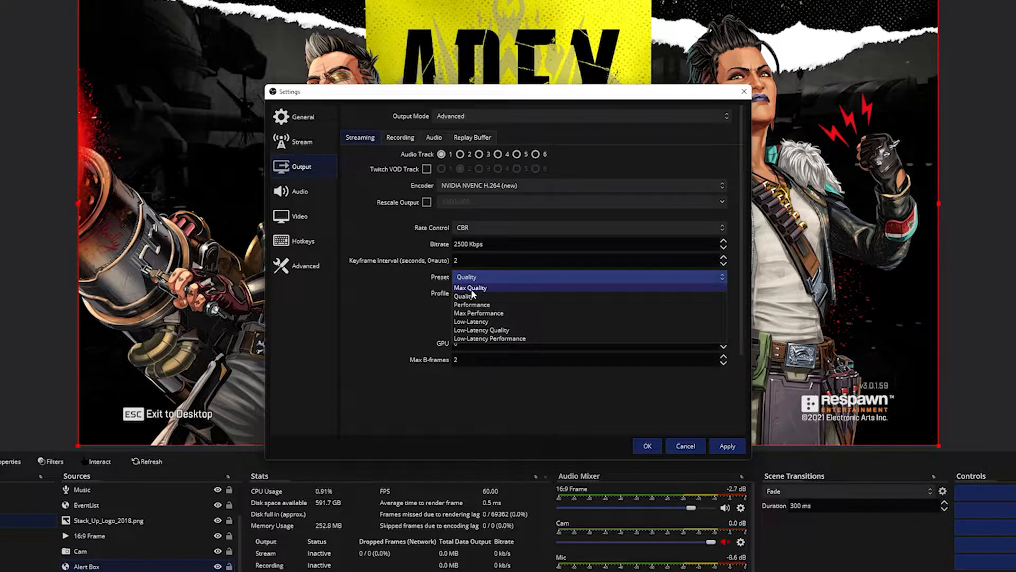
mouse_move(465, 296)
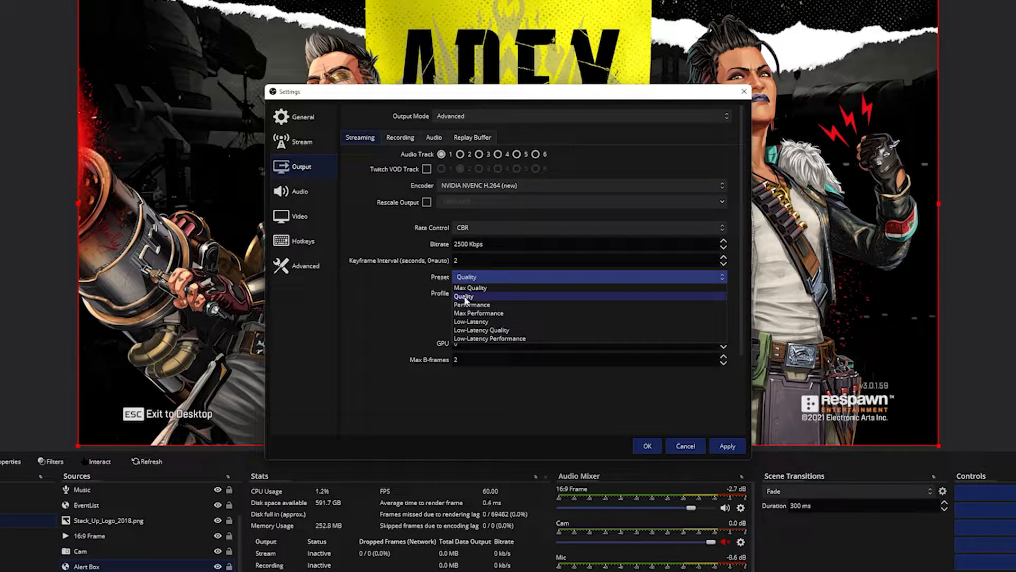
click(463, 296)
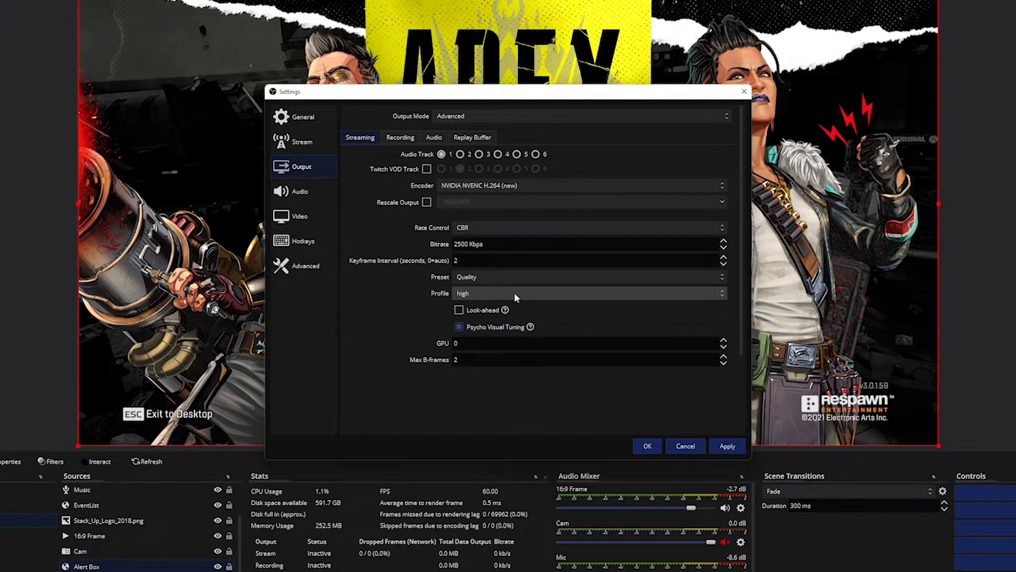
click(589, 292)
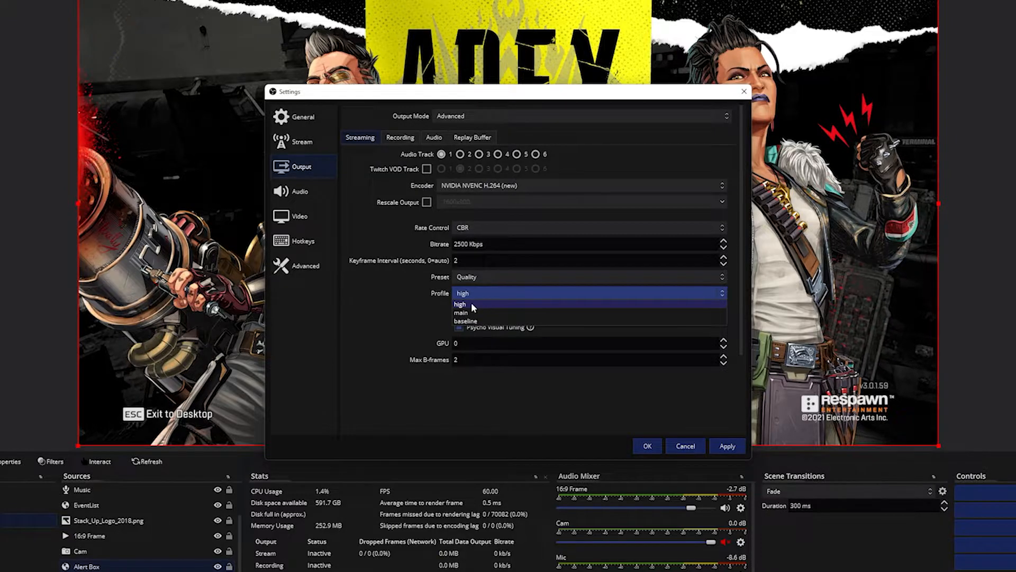
mouse_move(491, 297)
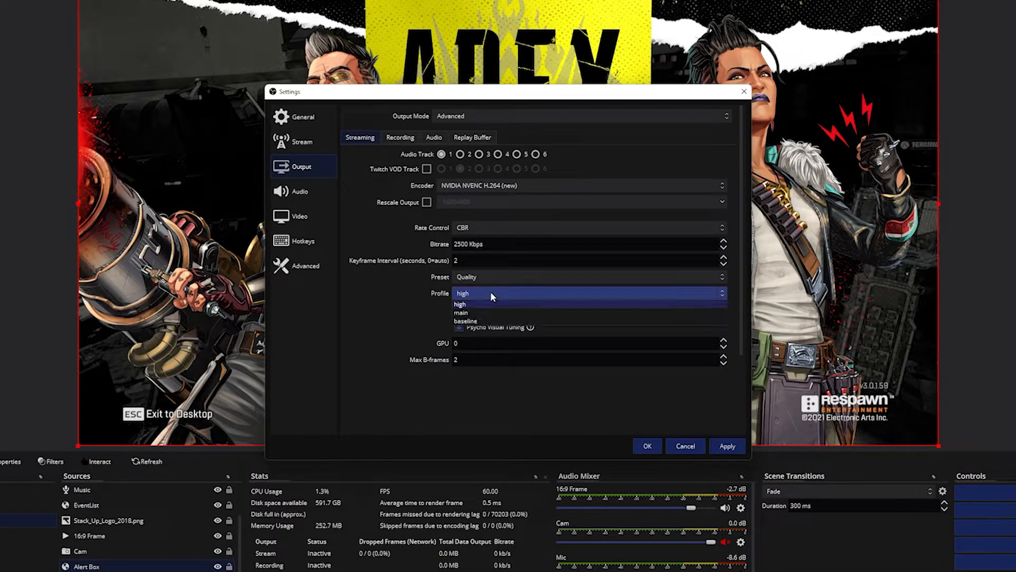
mouse_move(473, 321)
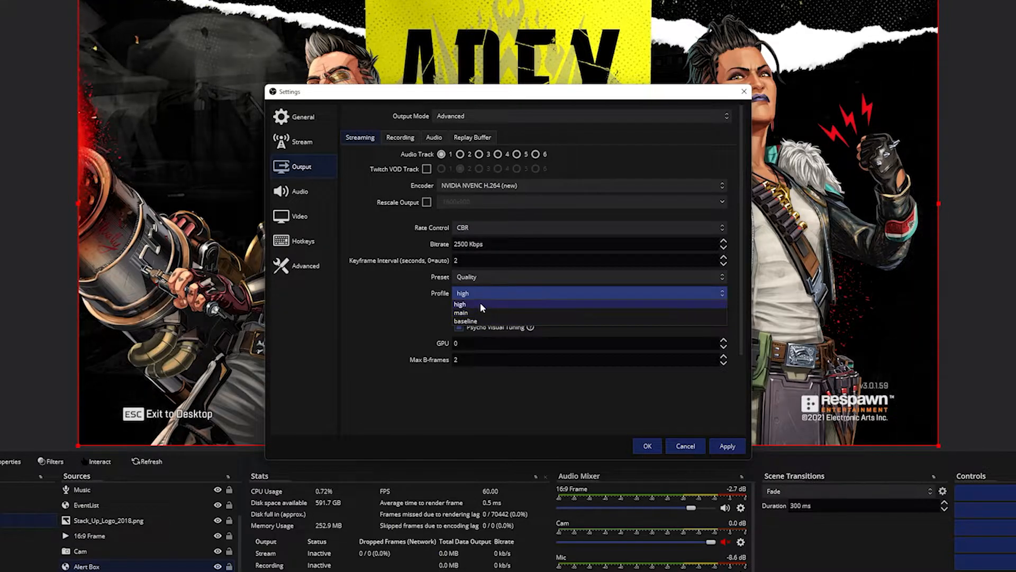
click(460, 305)
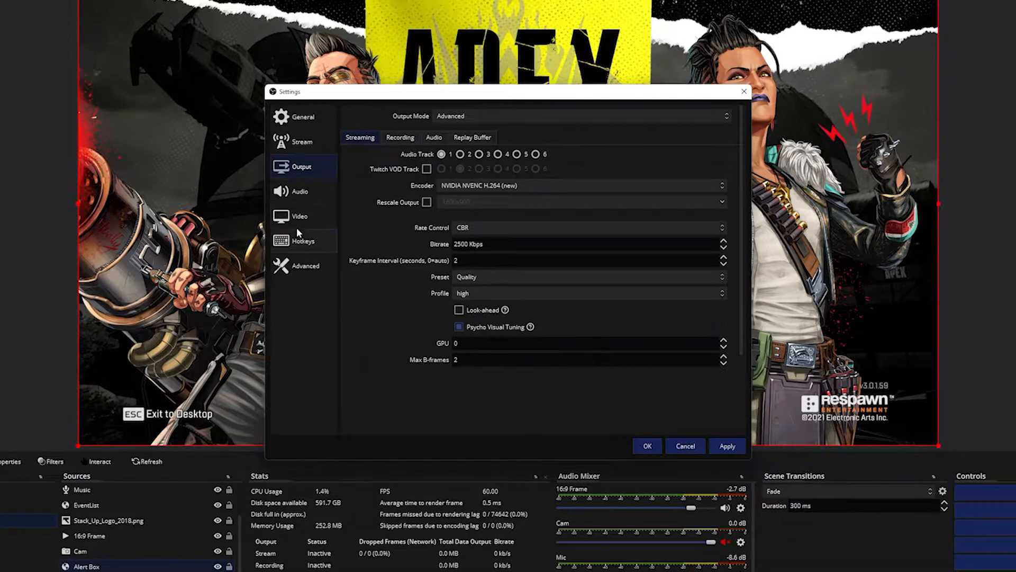
- Keep the video output resolution at 2560x1440 and set stream rescaling to 1920x1080
click(298, 216)
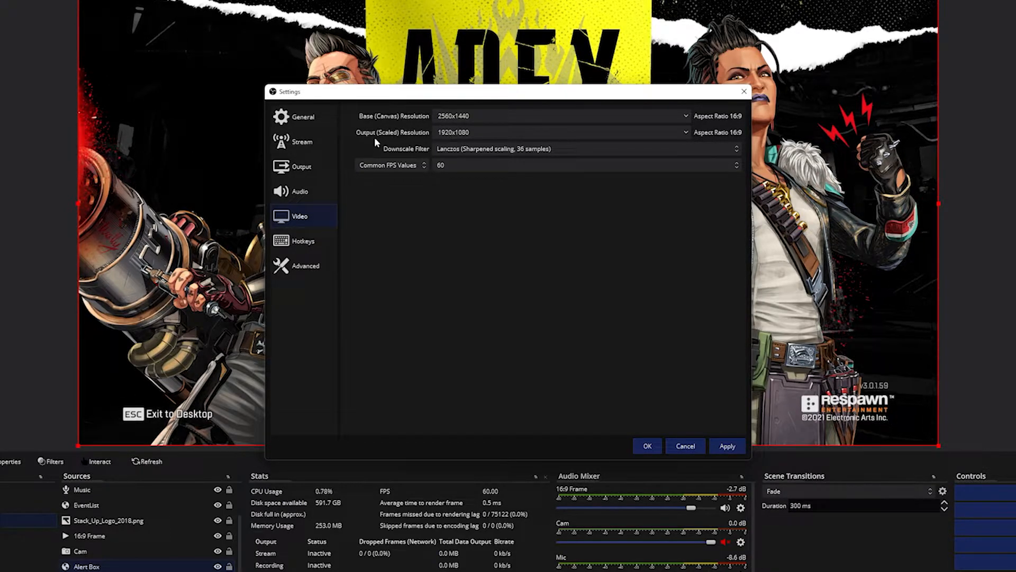
mouse_move(708, 147)
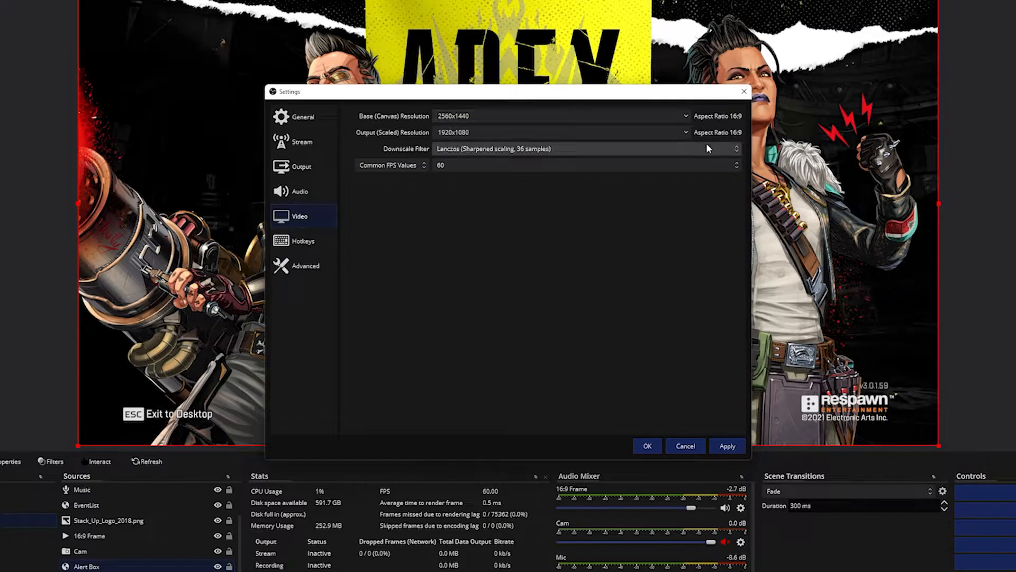
click(685, 132)
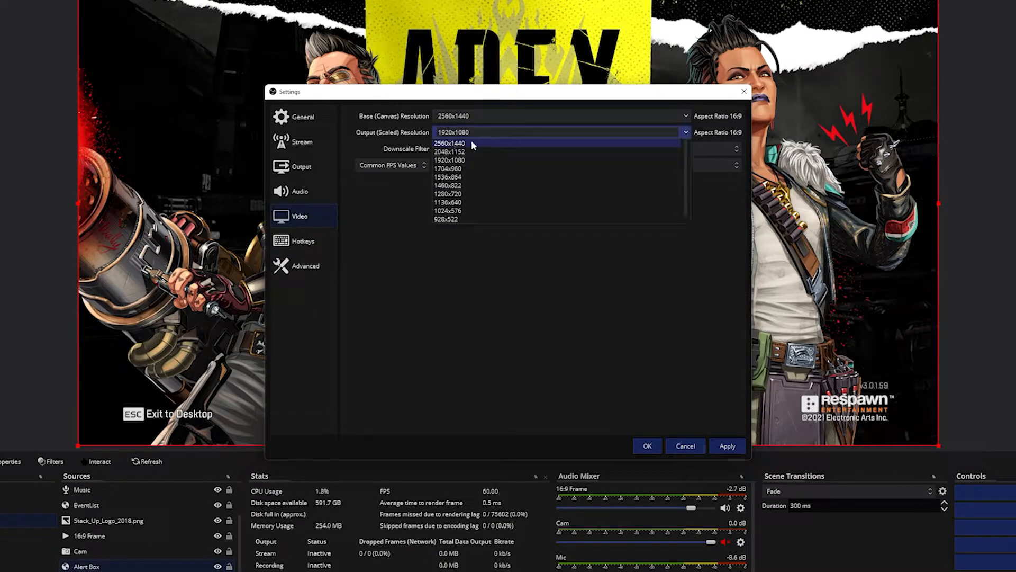
click(450, 144)
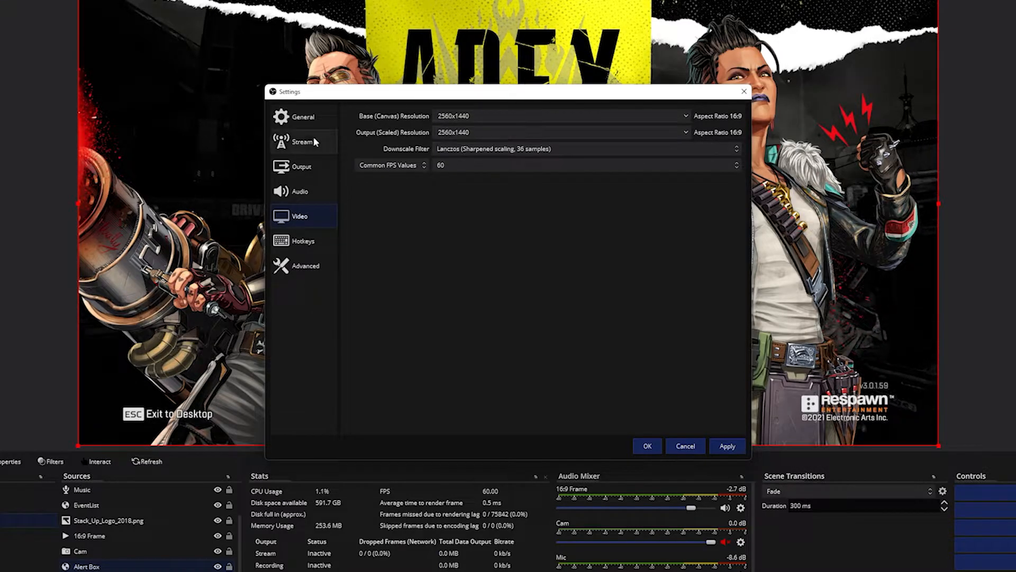
click(301, 167)
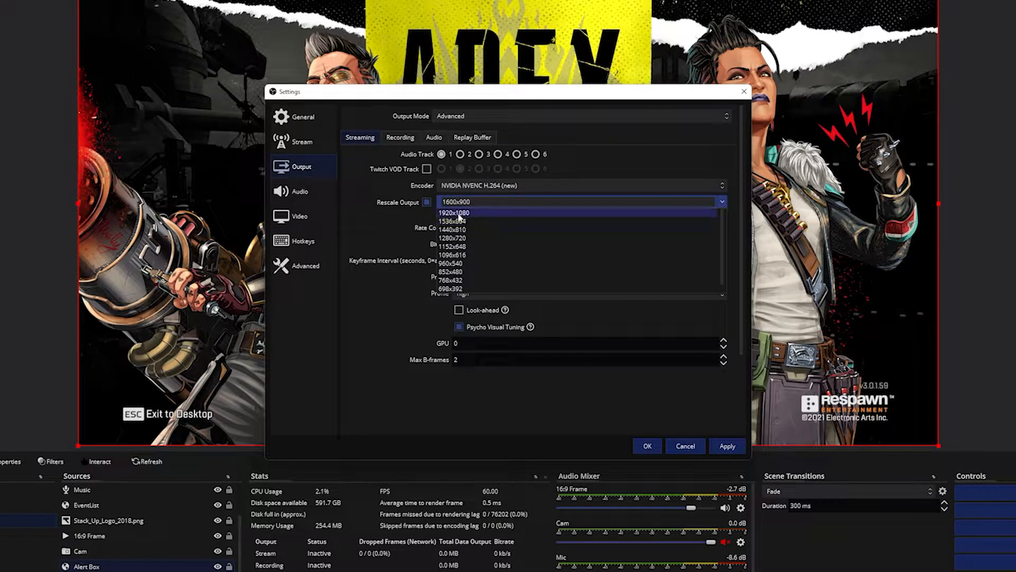
click(451, 211)
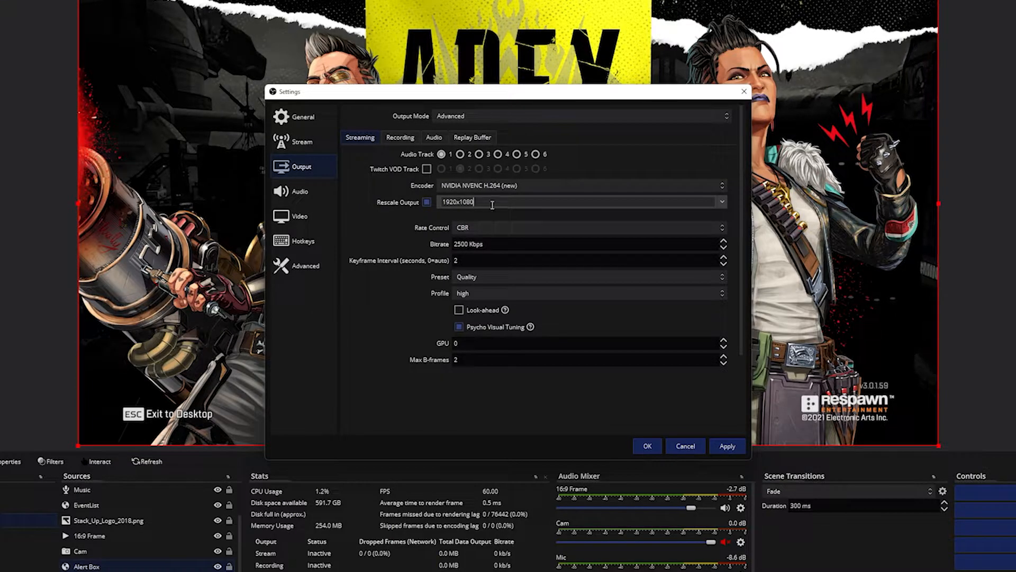
click(299, 216)
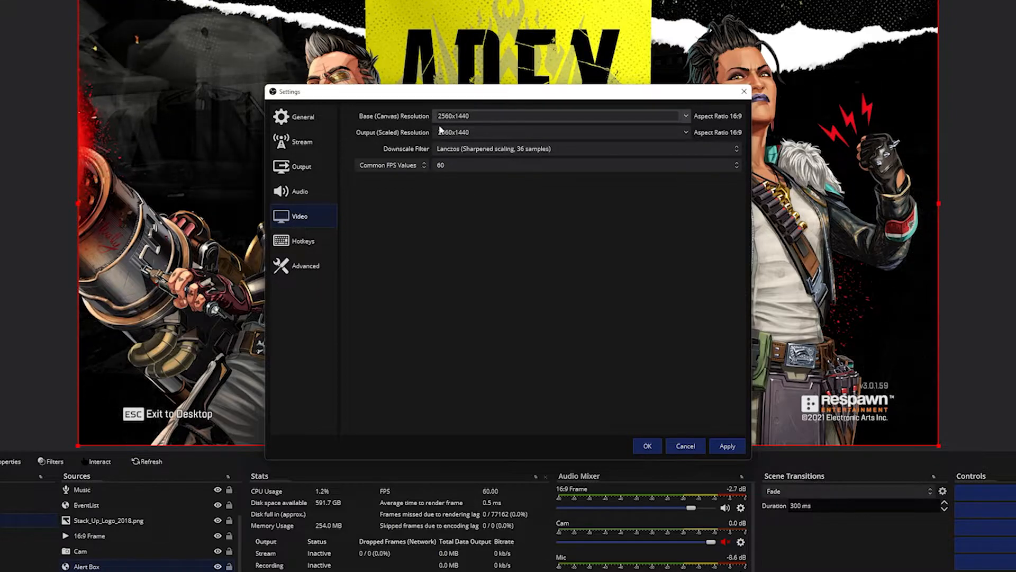
- Toggle stream rescaling back on and downscale the video output to 1920x1080
click(301, 166)
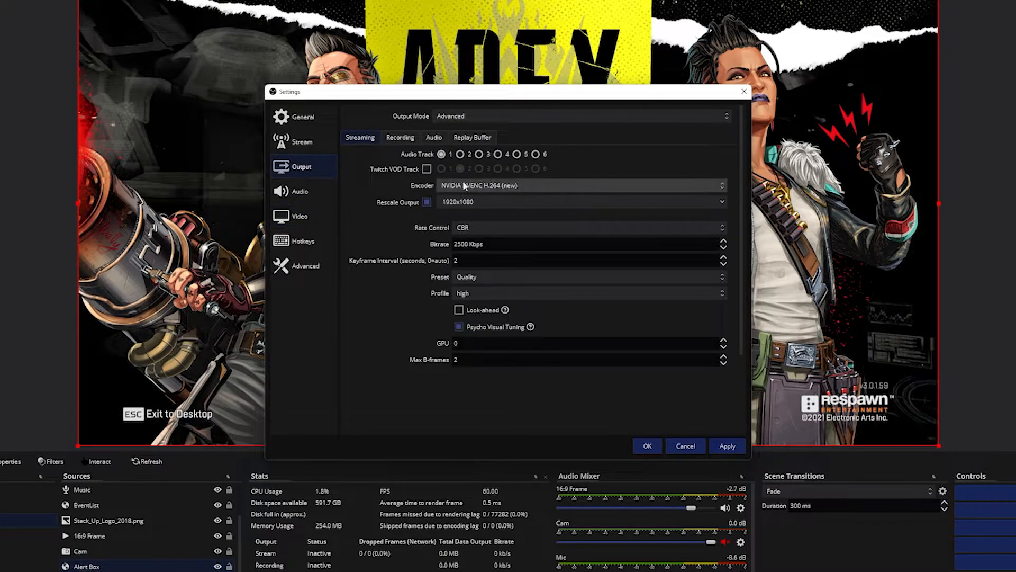
click(427, 201)
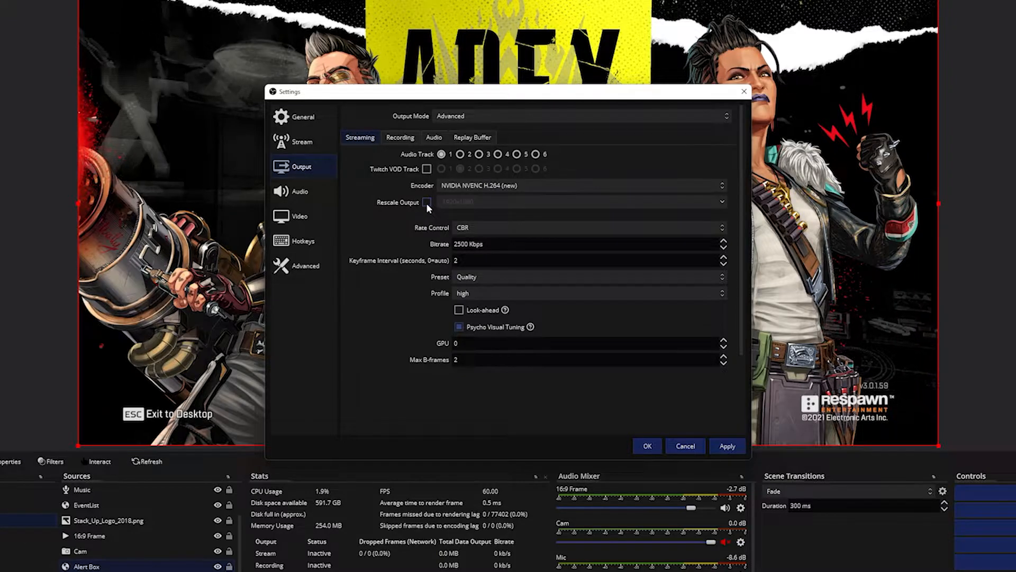
click(427, 202)
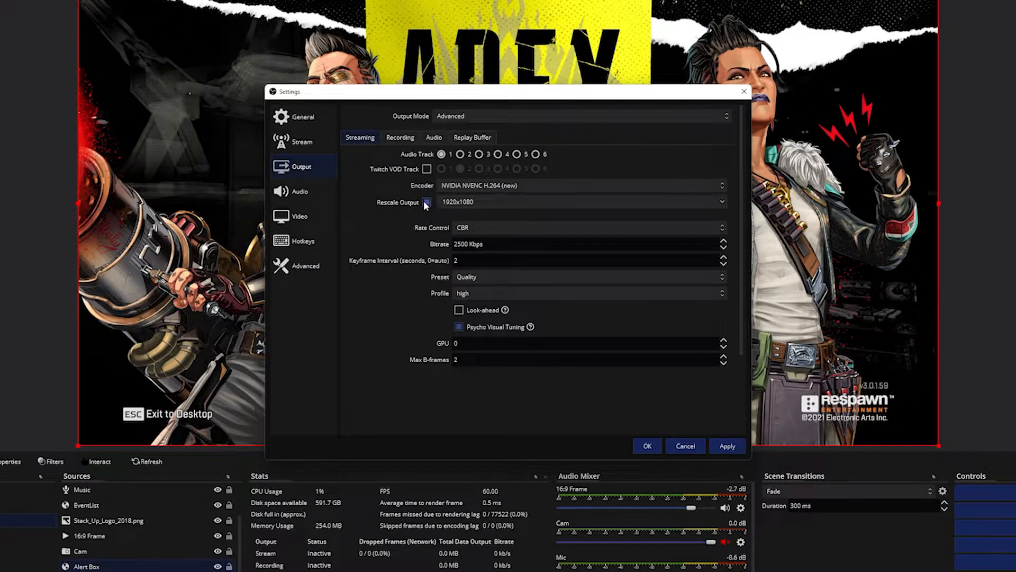
click(426, 202)
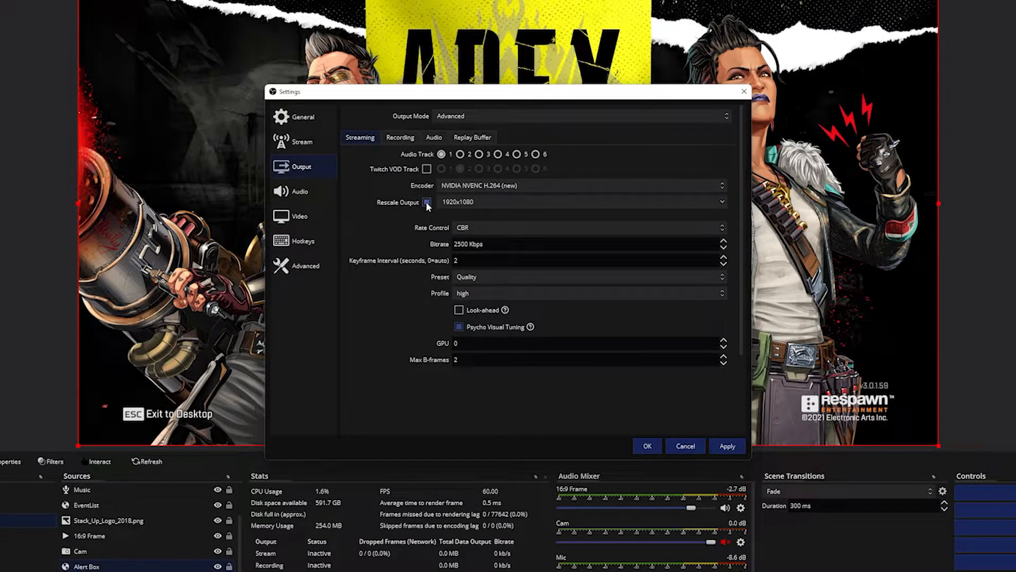
click(300, 216)
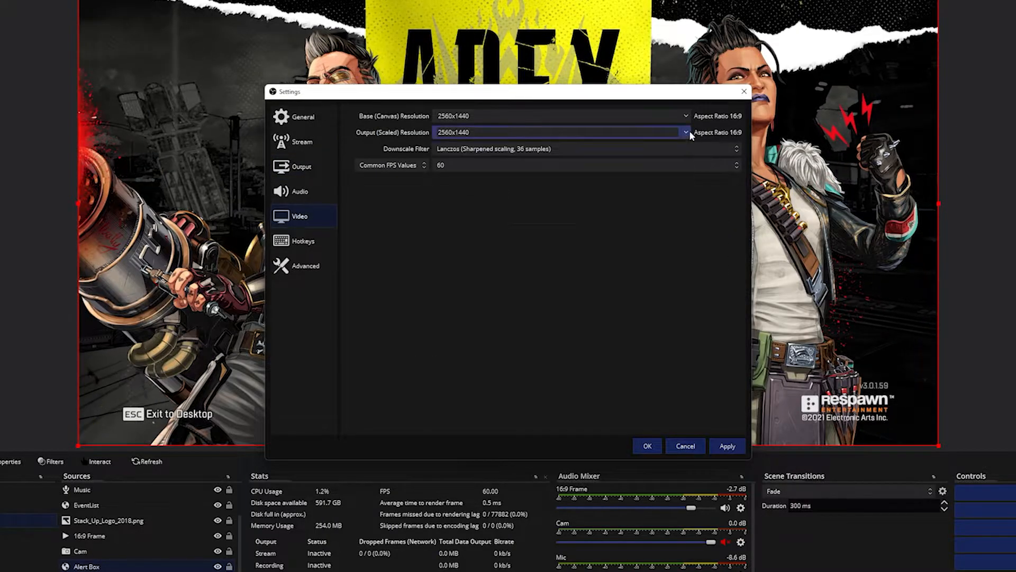
click(685, 132)
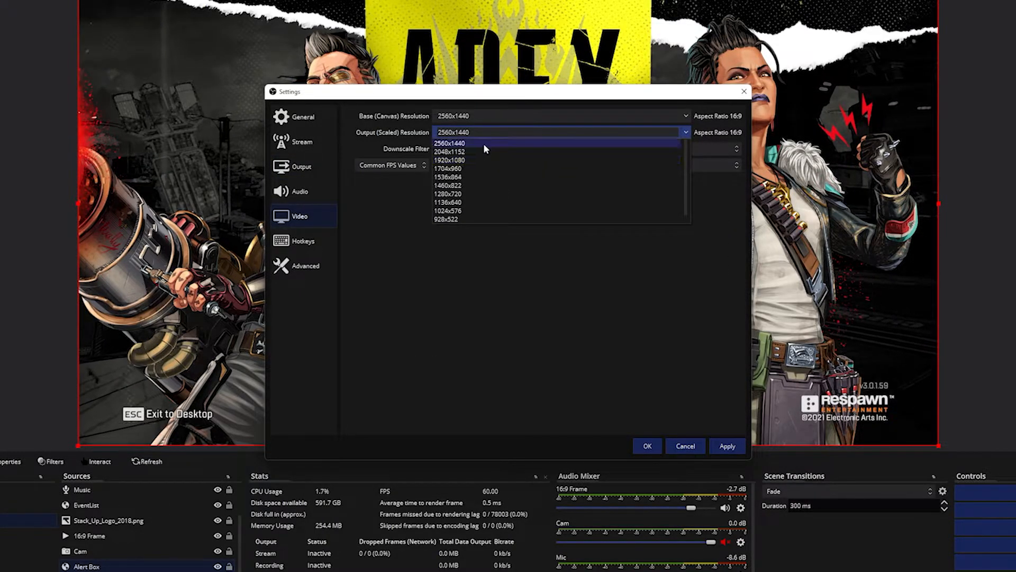
click(450, 160)
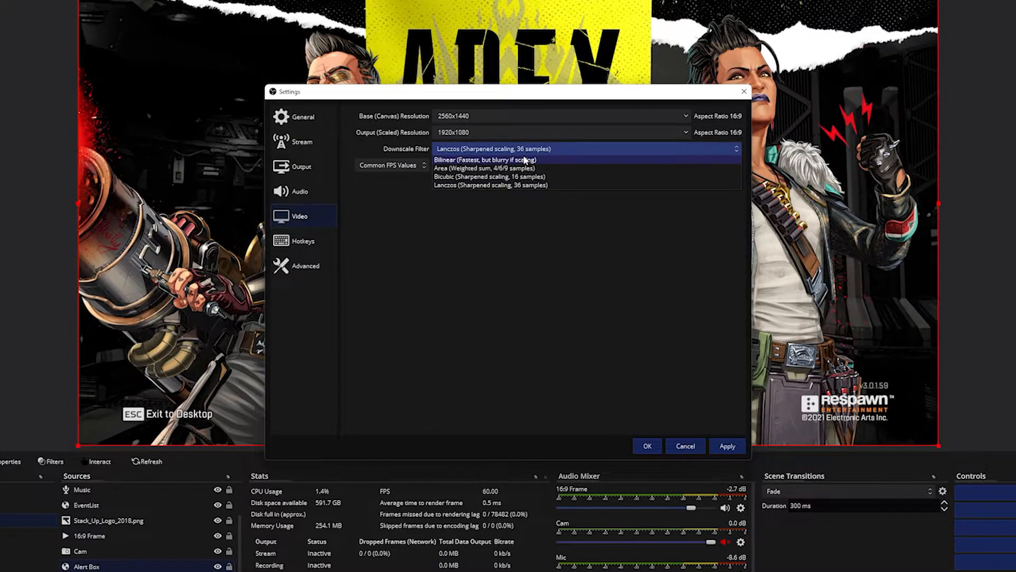
mouse_move(490, 176)
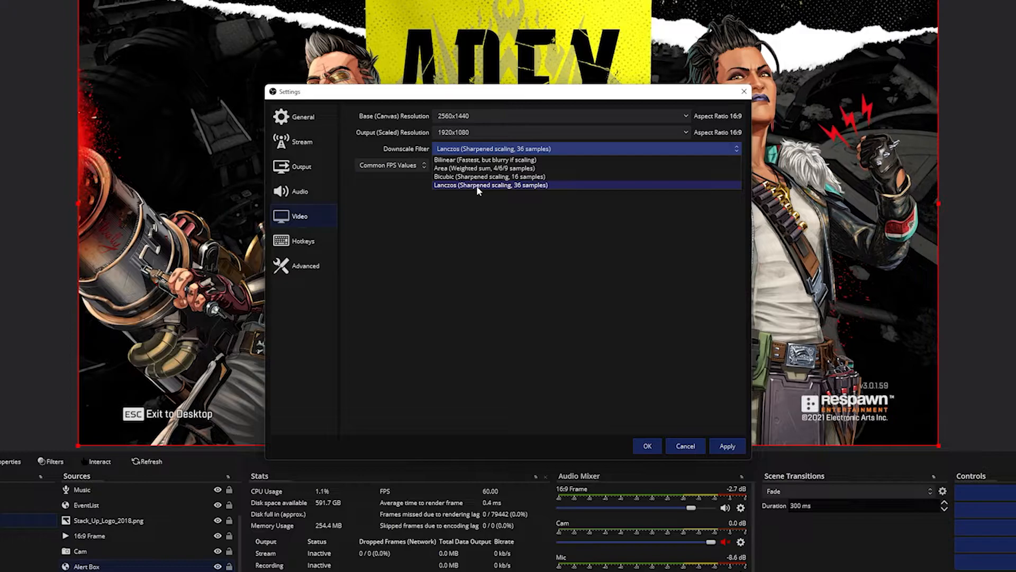
mouse_move(489, 176)
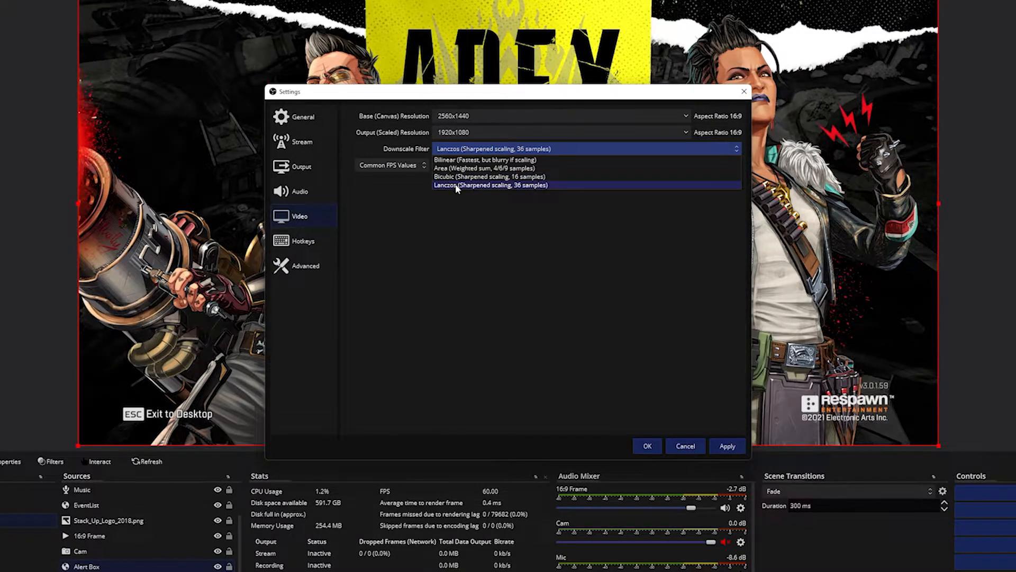
click(490, 185)
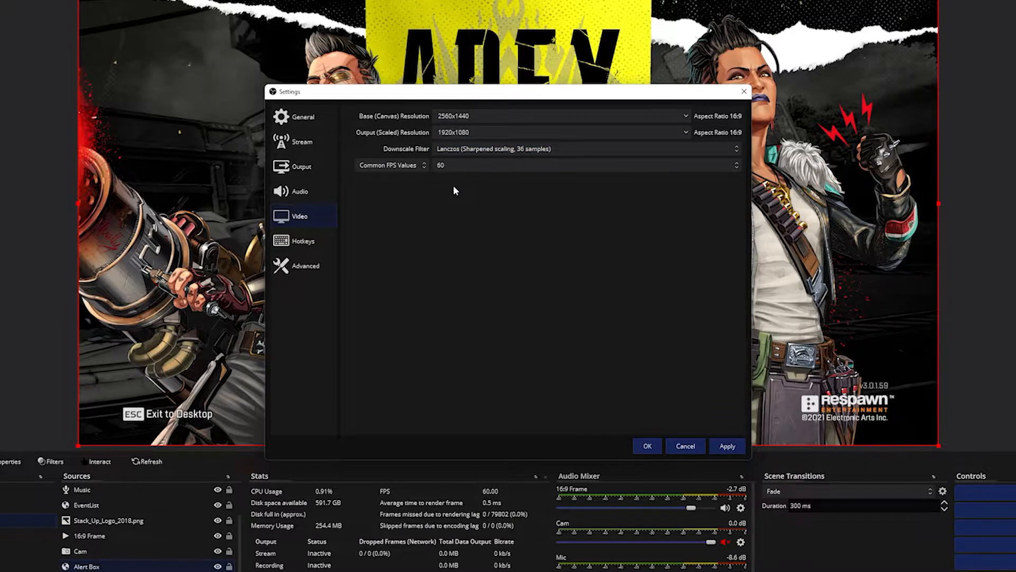
- Review the common FPS values and keep 60 as the stream frame rate
click(583, 164)
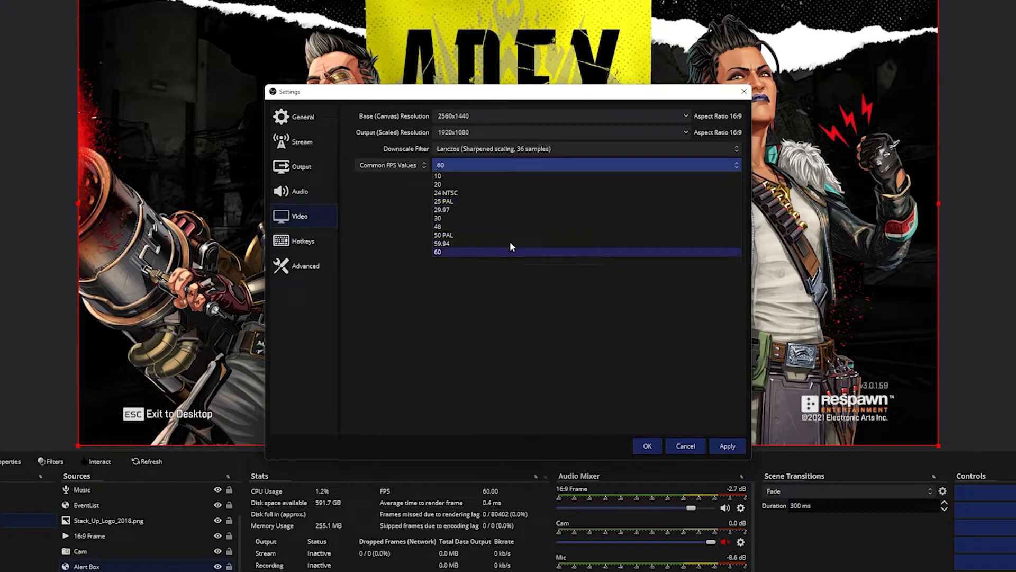
mouse_move(496, 261)
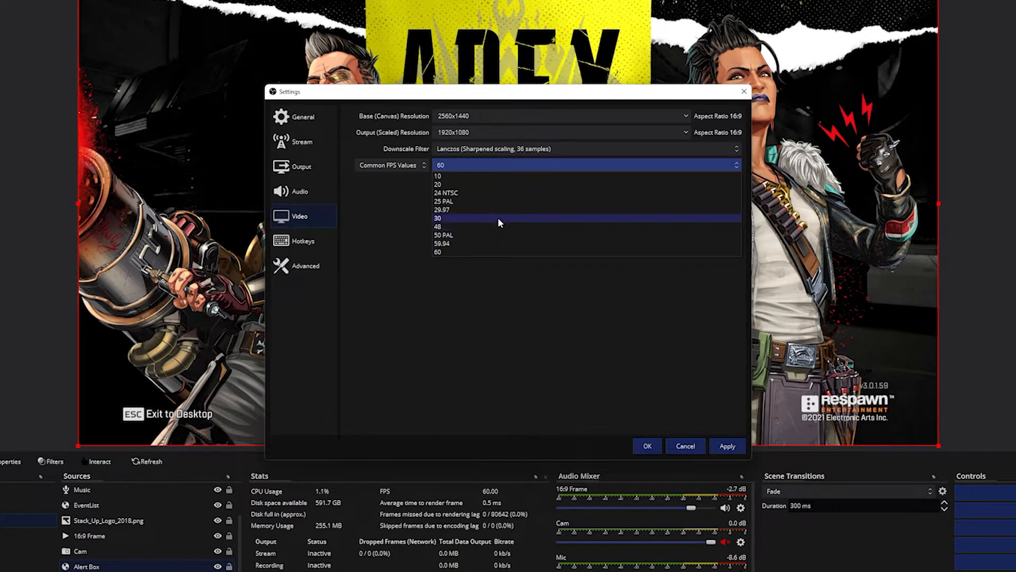
click(583, 164)
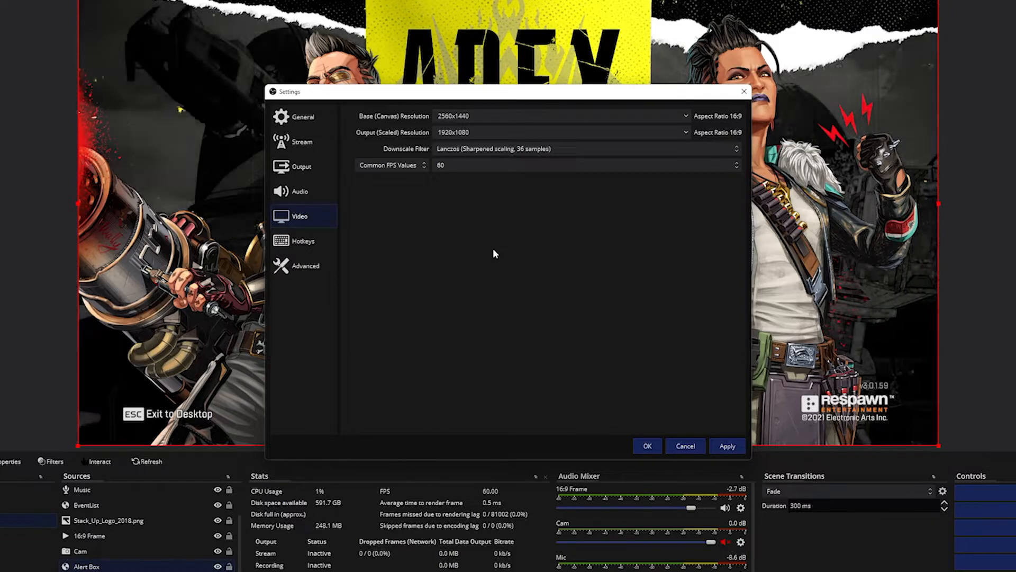
mouse_move(565, 196)
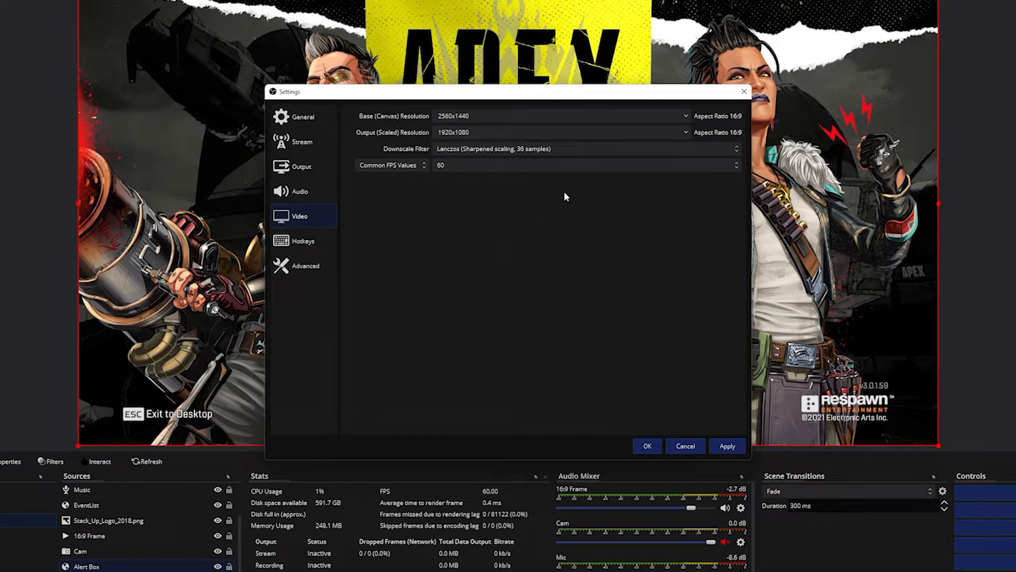
click(587, 164)
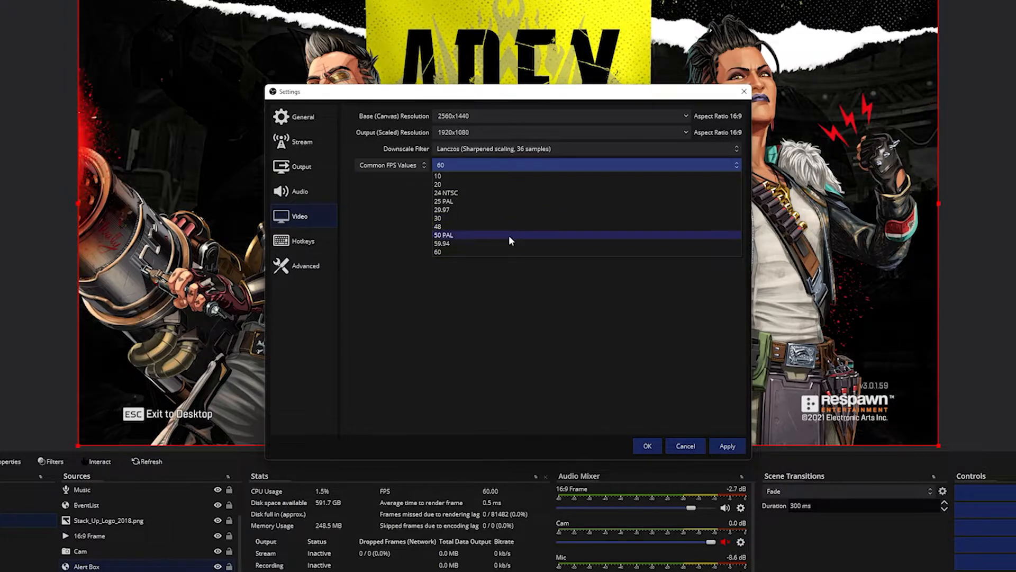
click(440, 165)
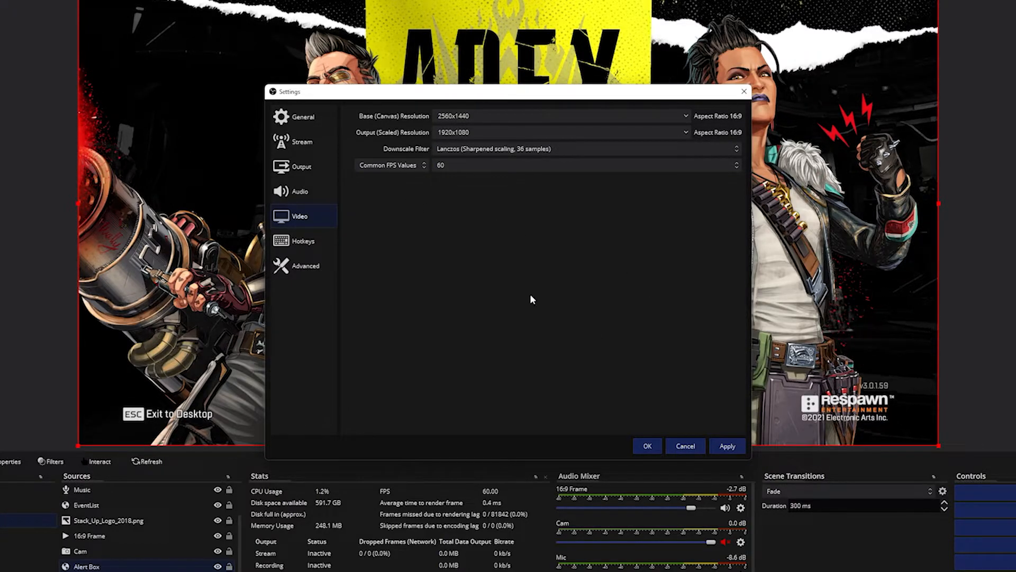
mouse_move(545, 293)
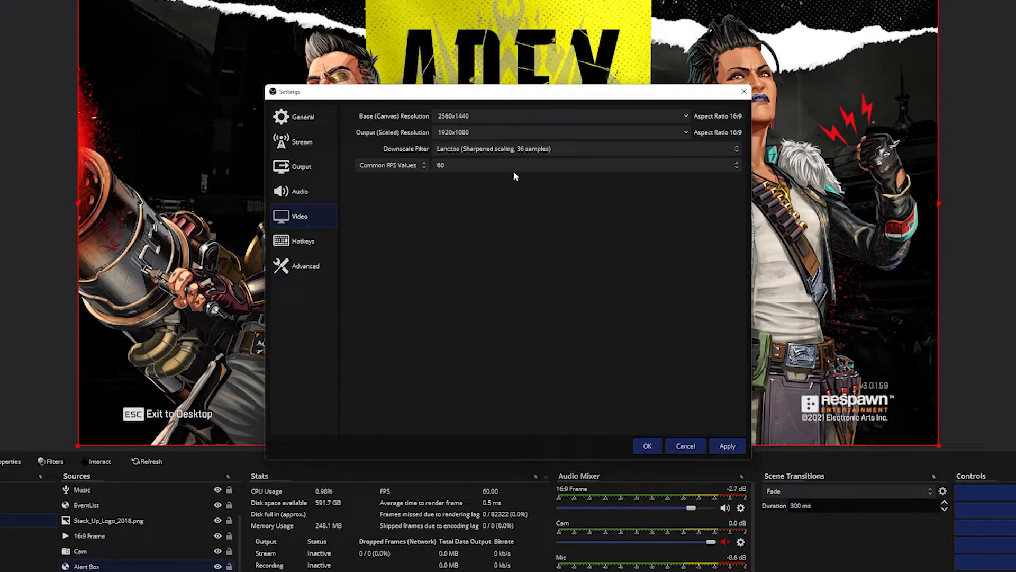
mouse_move(492, 200)
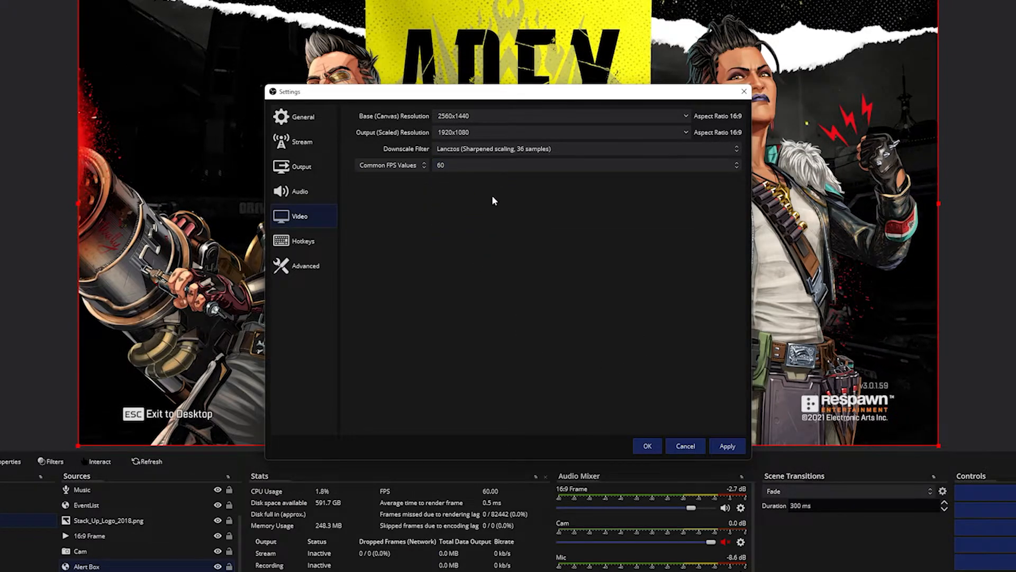
click(583, 165)
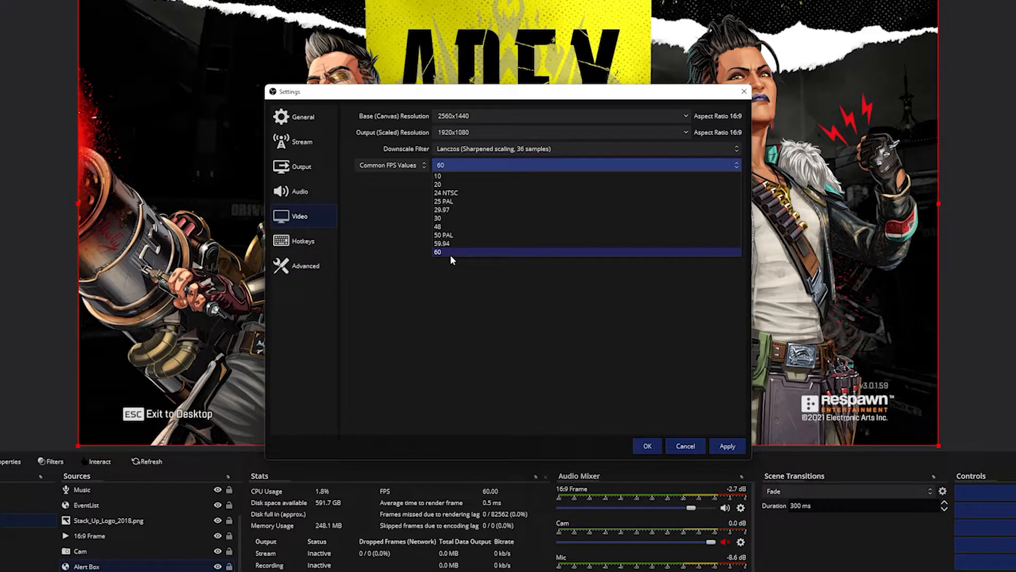
mouse_move(464, 256)
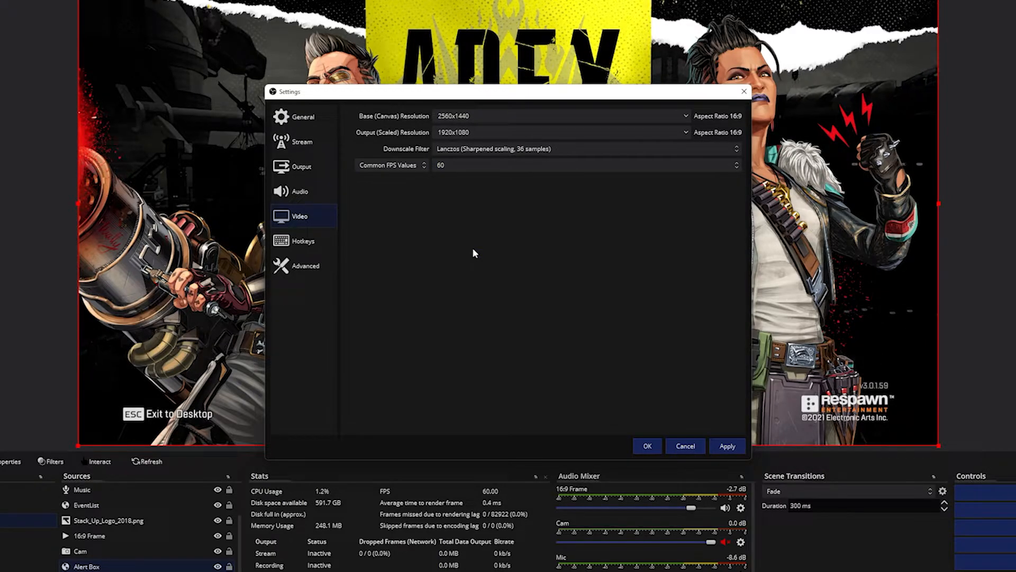
mouse_move(498, 168)
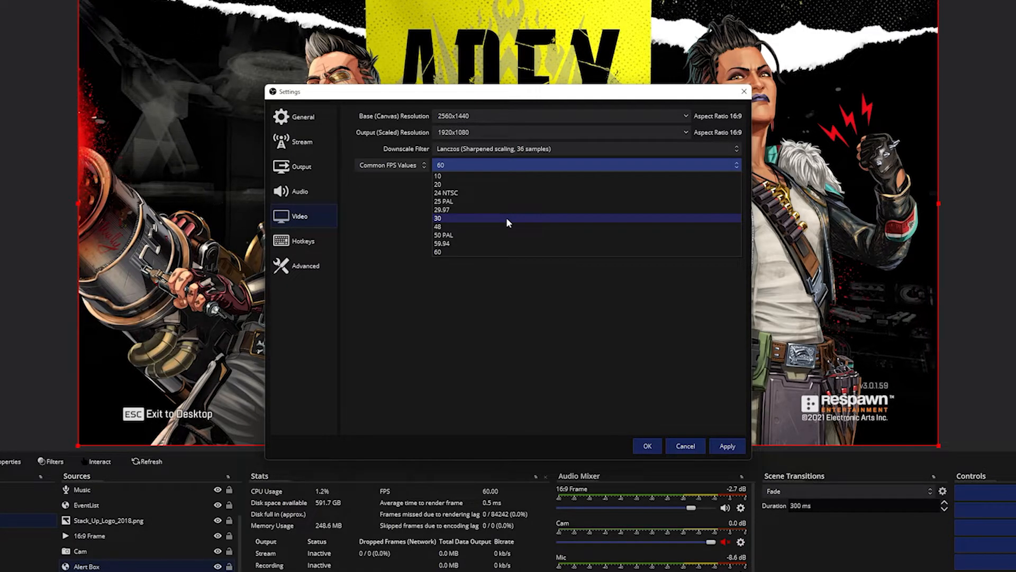
mouse_move(508, 223)
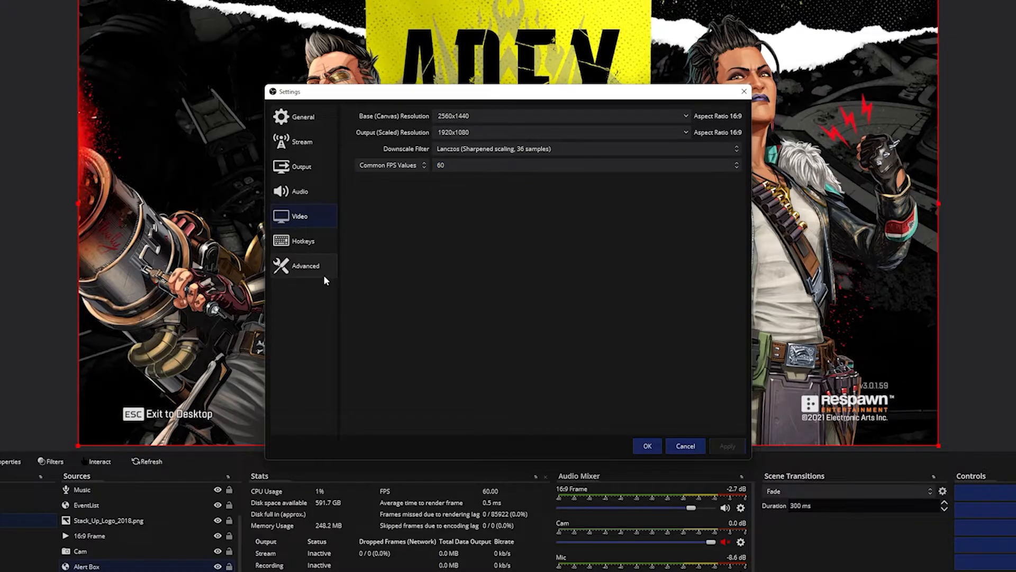
- In Advanced, keep process priority High, colour format NV12 and colour range Full
click(305, 265)
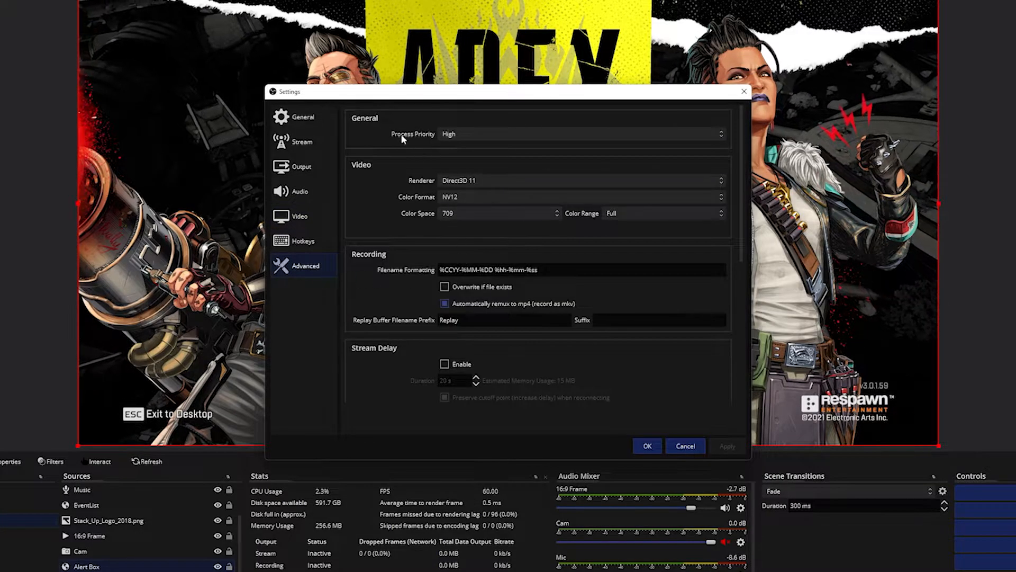
click(580, 134)
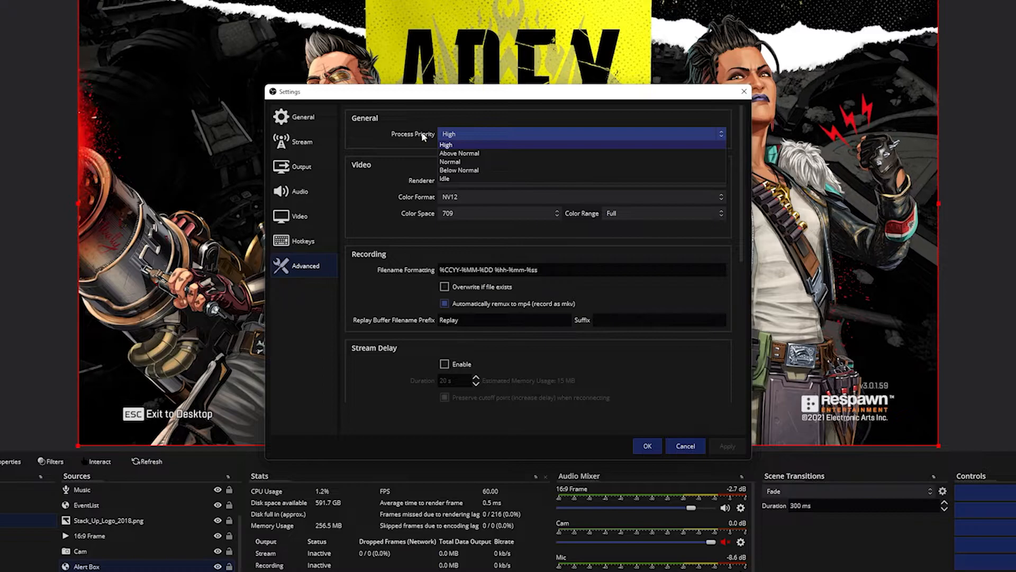
click(448, 133)
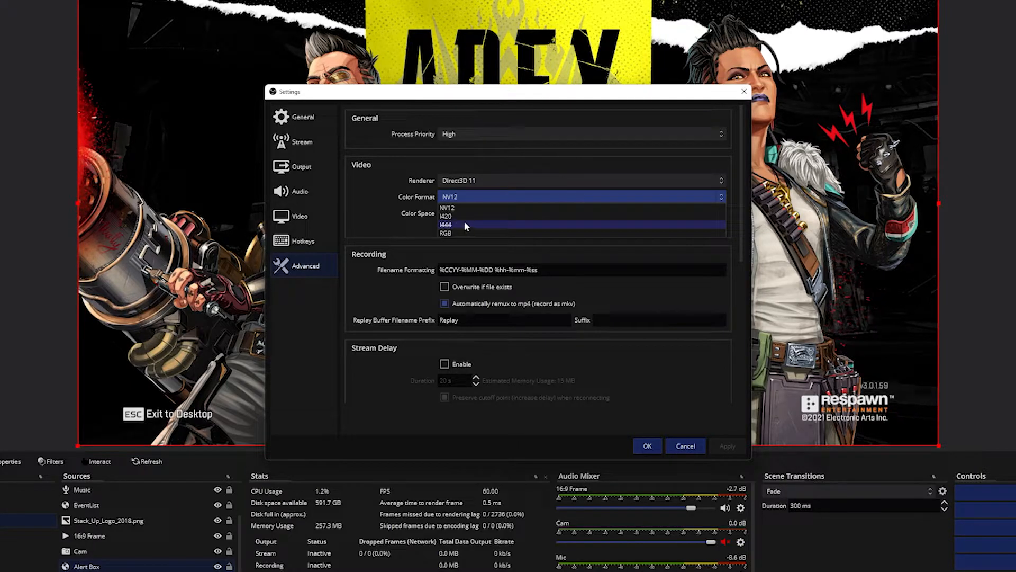
mouse_move(449, 215)
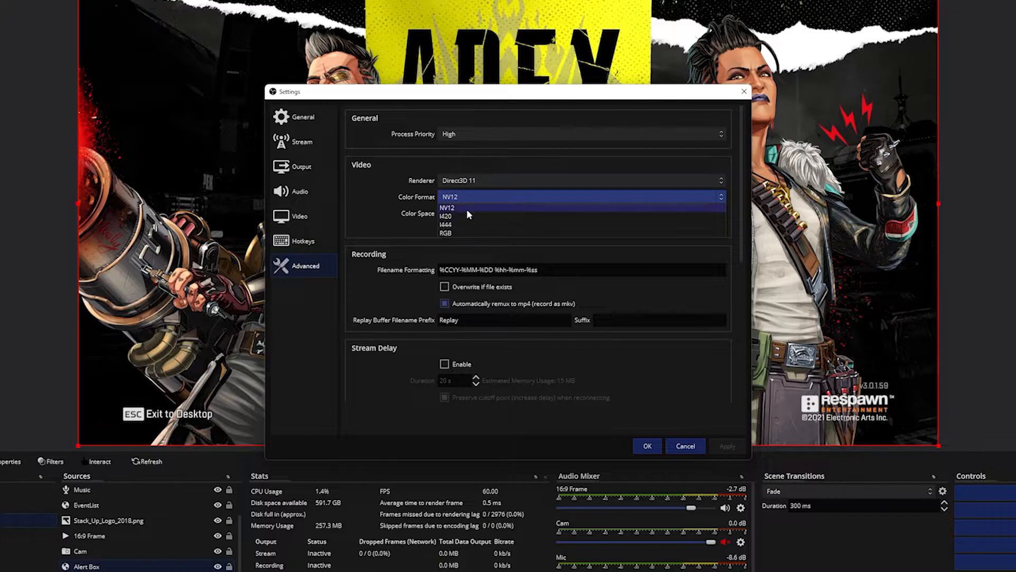
click(446, 207)
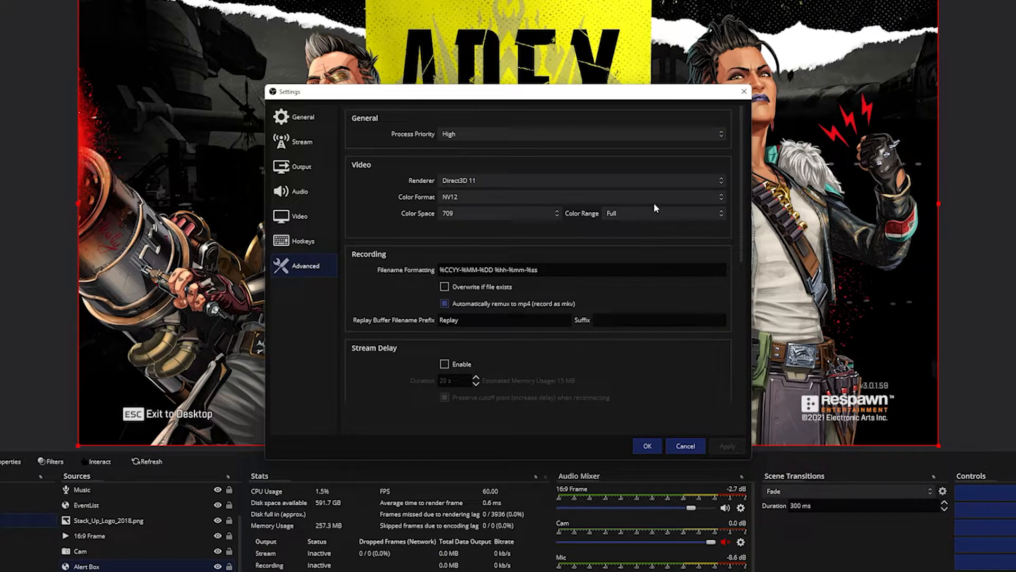
click(660, 213)
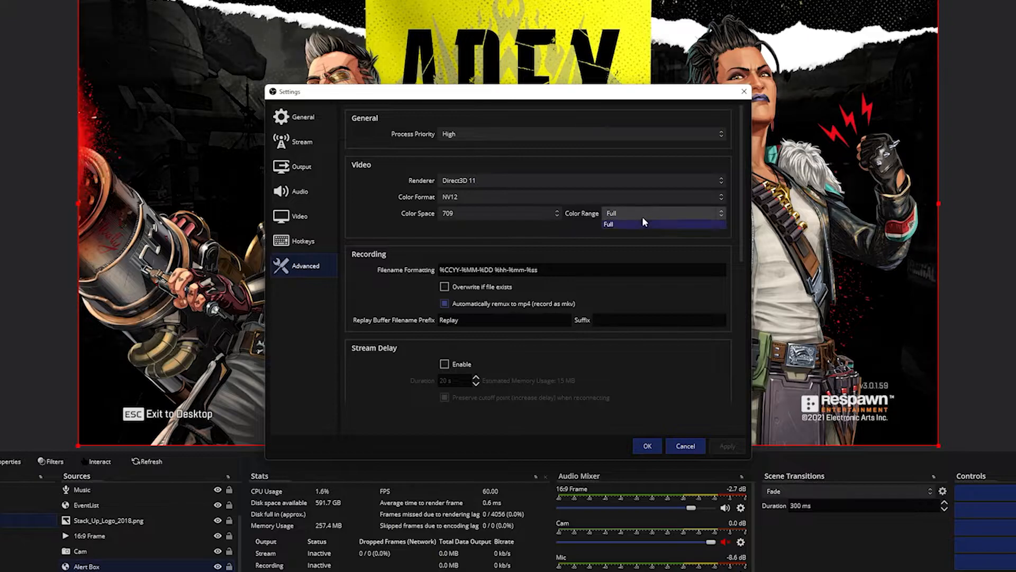
click(608, 224)
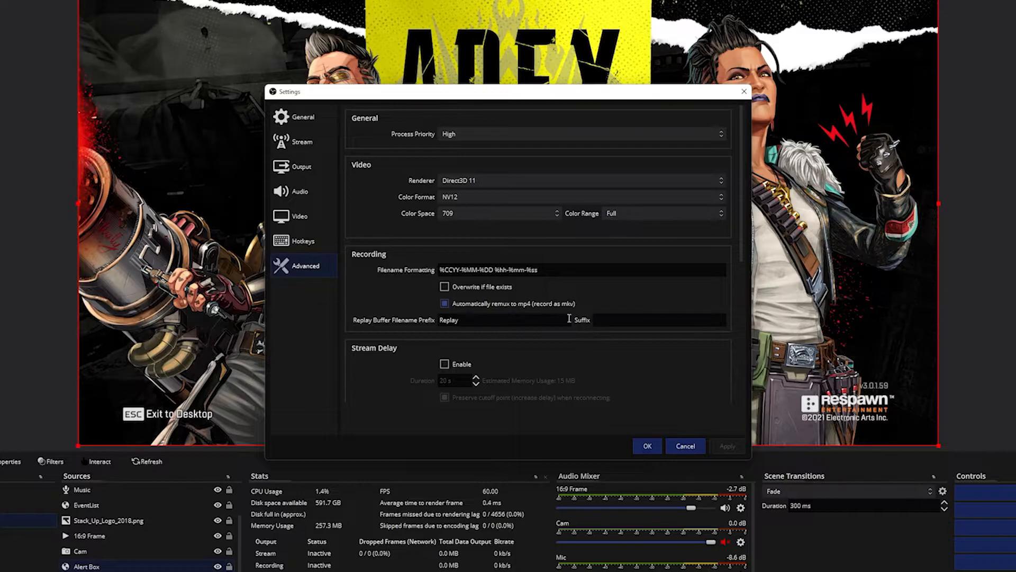
- Scroll to the Network options, leaving dynamic bitrate and network optimizations enabled
scroll(down, 3)
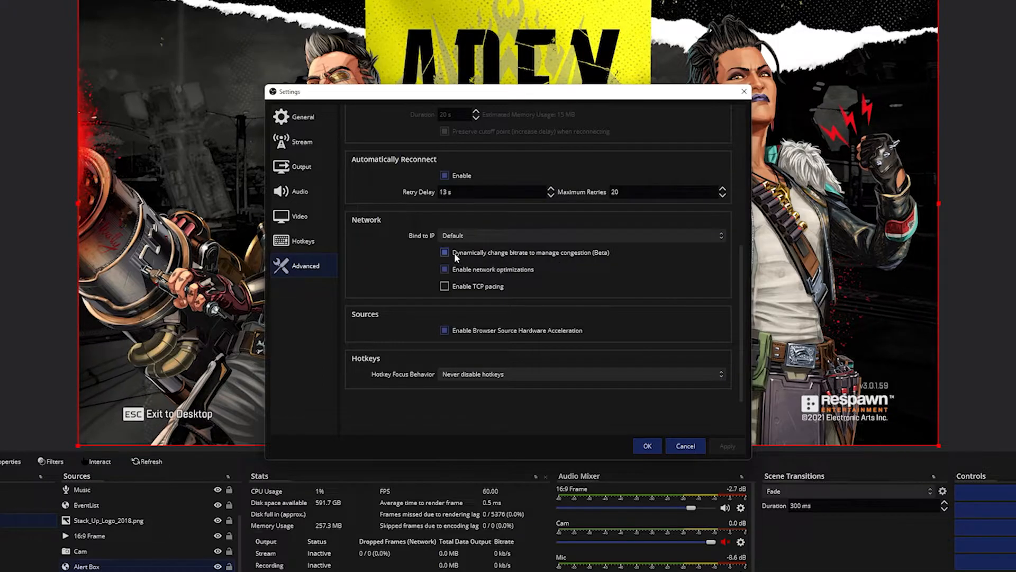
mouse_move(456, 252)
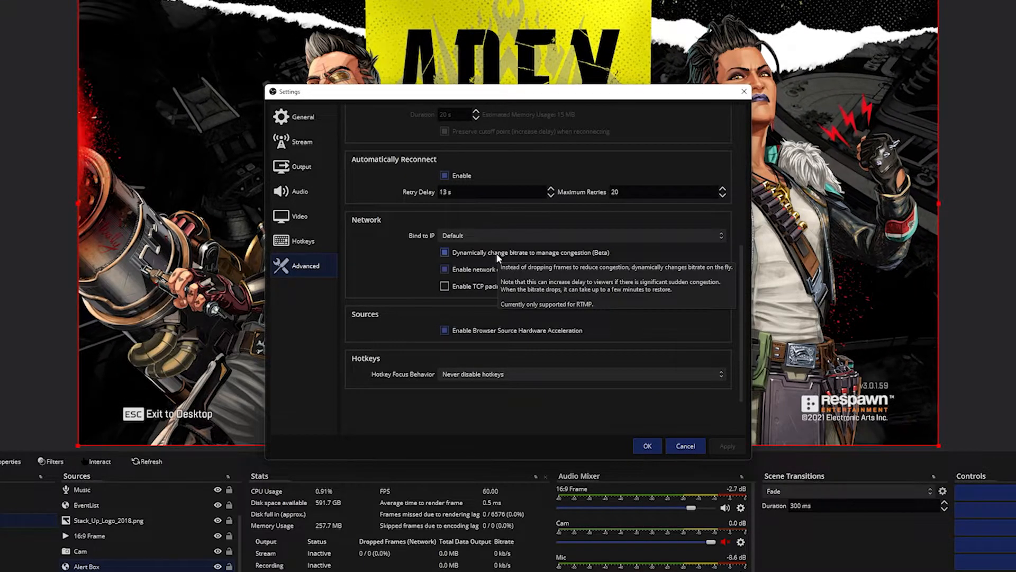
mouse_move(582, 258)
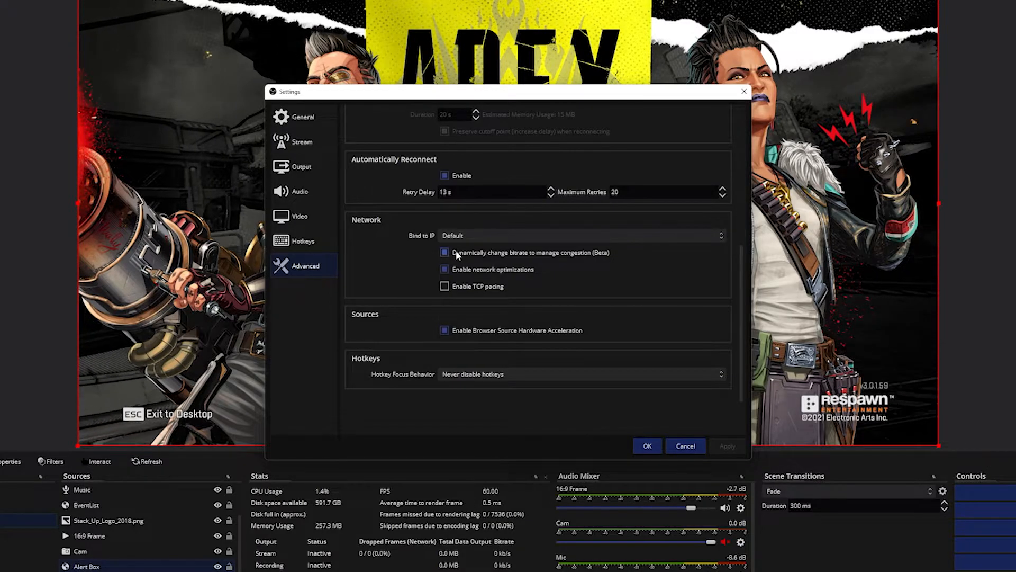
mouse_move(456, 253)
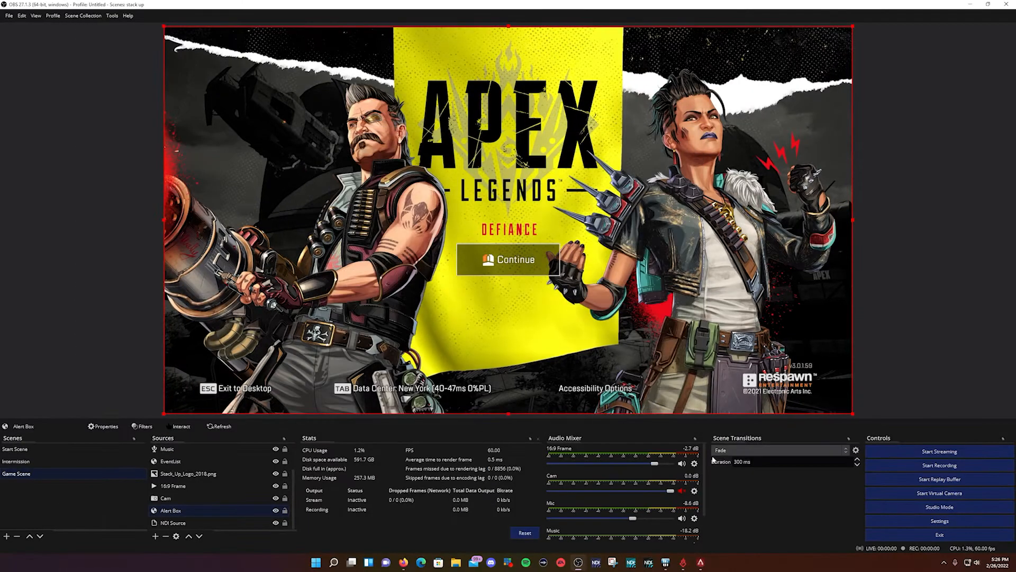
- Bring up Advanced Audio Properties from the Audio Mixer context menu
right_click(695, 464)
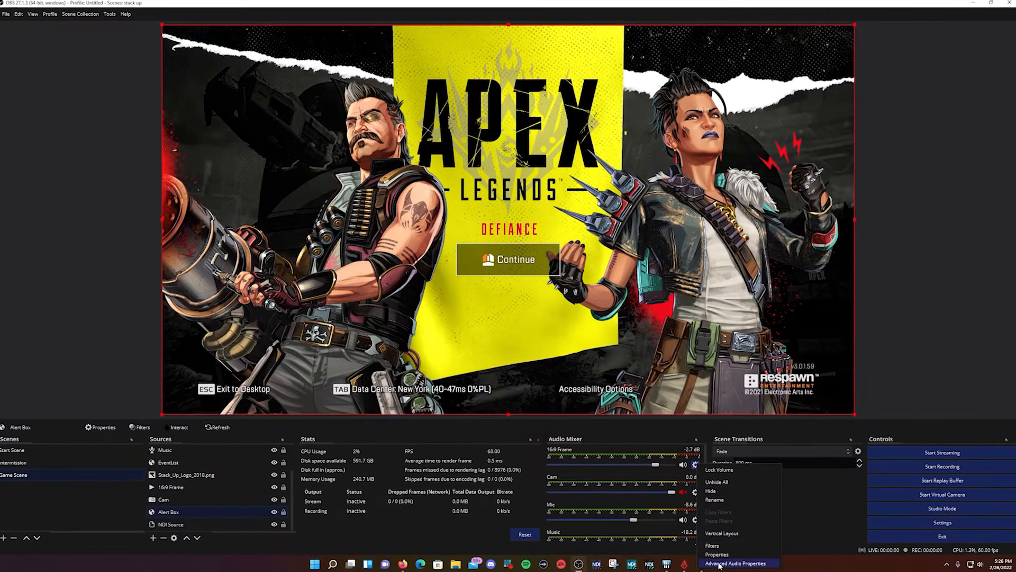
click(736, 562)
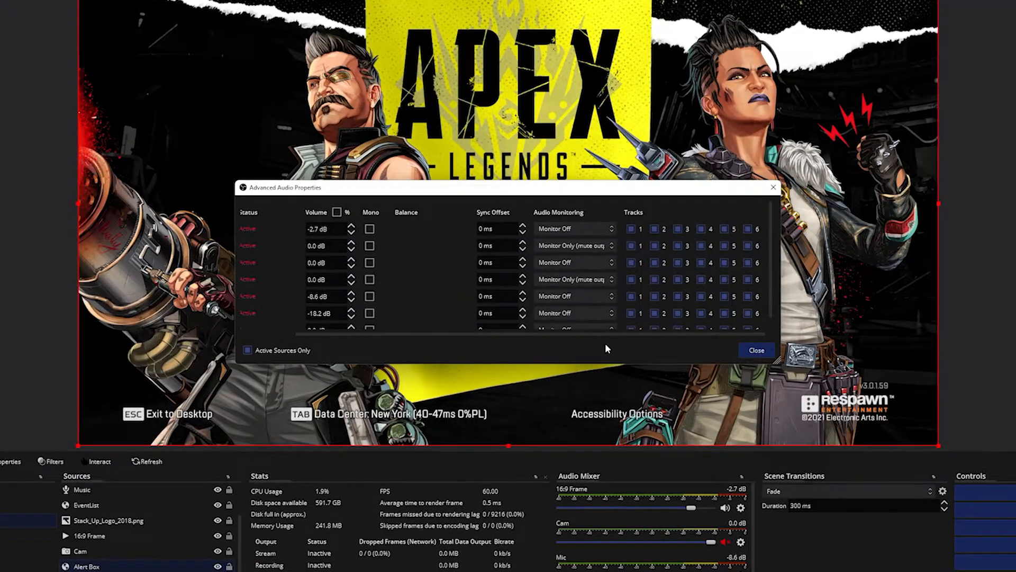
mouse_move(669, 262)
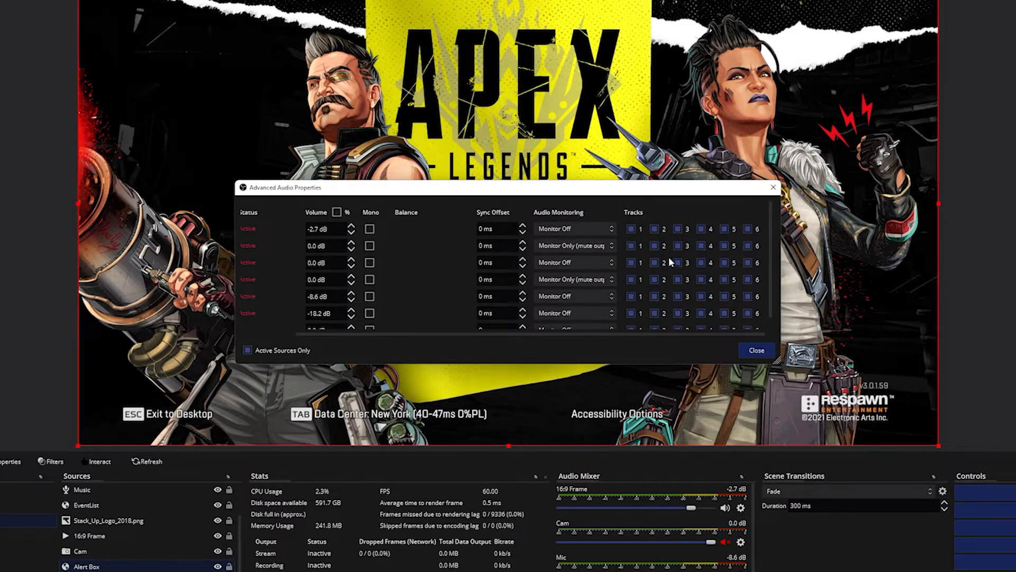
- Untick extra audio tracks for 16:9 Frame, Alert Box and Cam so only track 1 remains
click(654, 229)
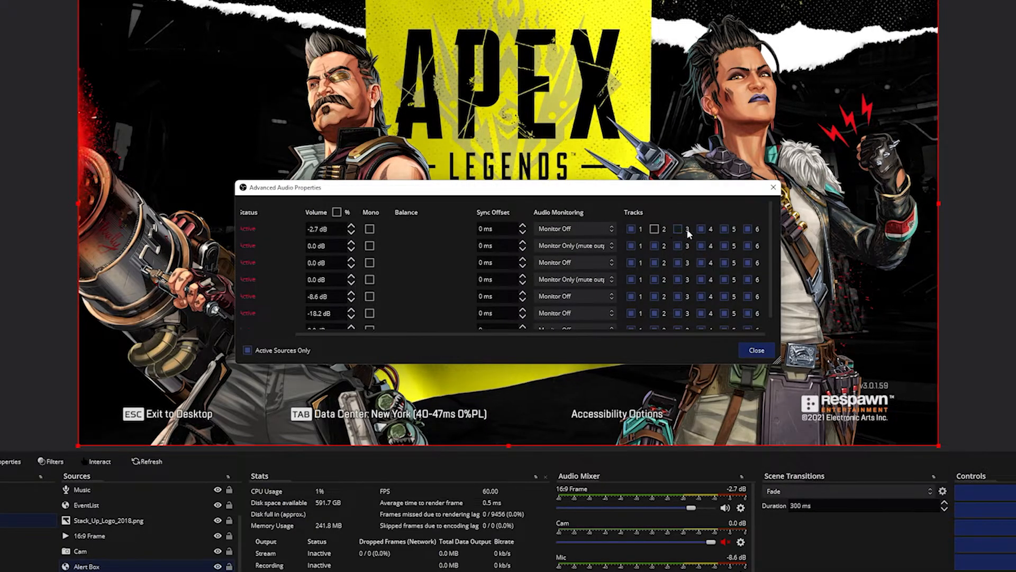
click(686, 228)
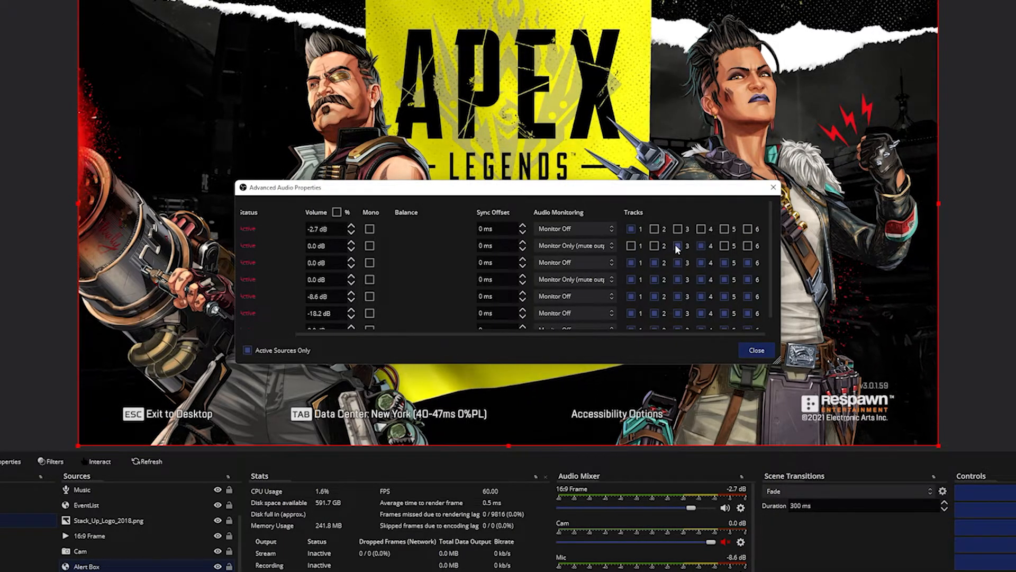
click(629, 245)
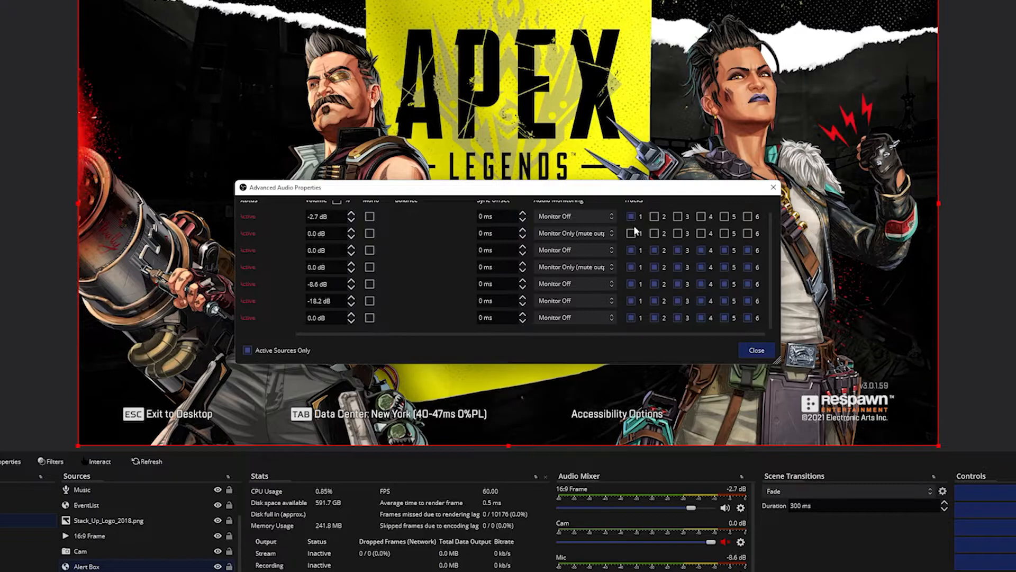
click(663, 249)
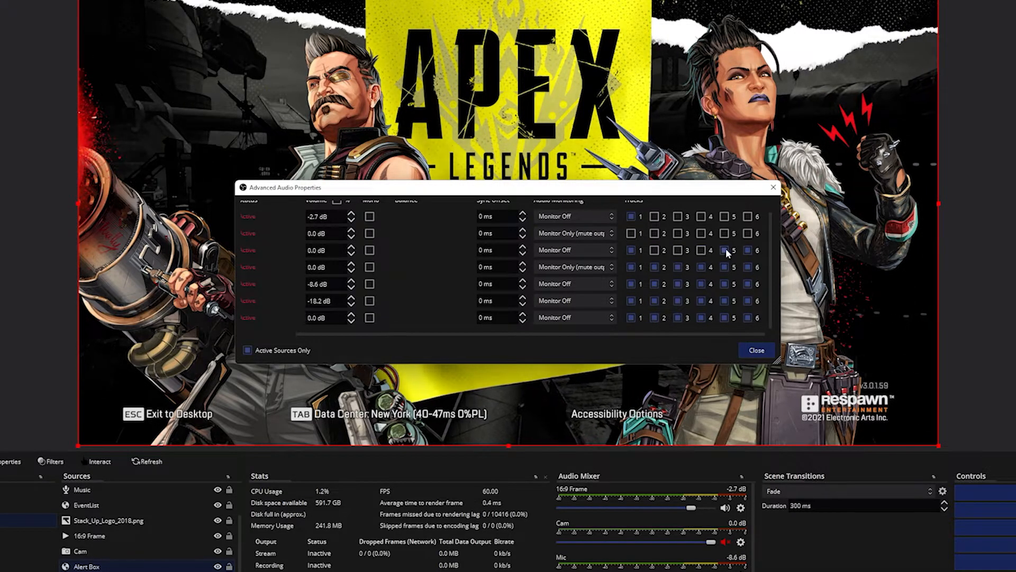
click(726, 250)
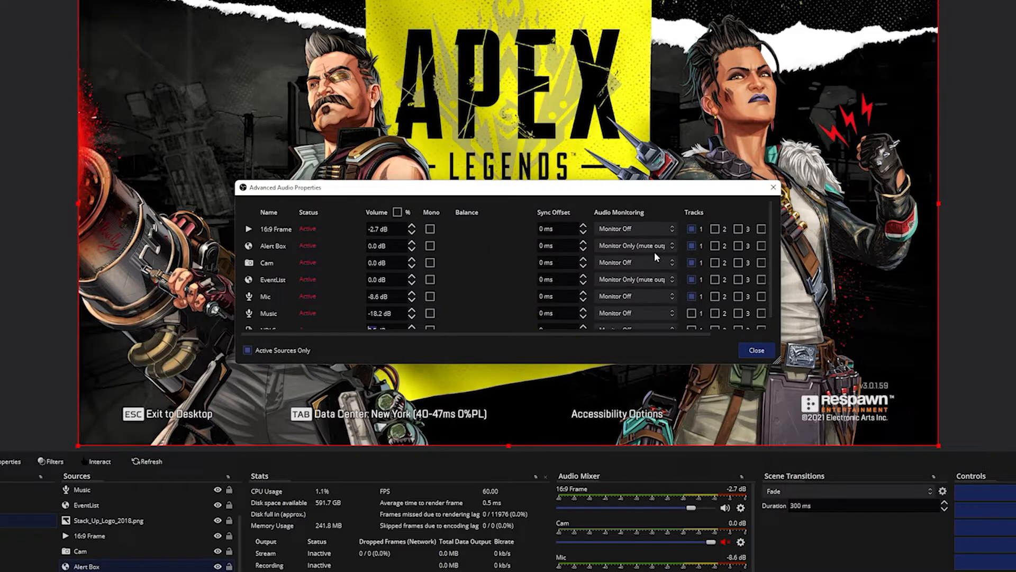
- Set Audio Monitoring to Monitor Off for 16:9 Frame, EventList and Alert Box
click(635, 228)
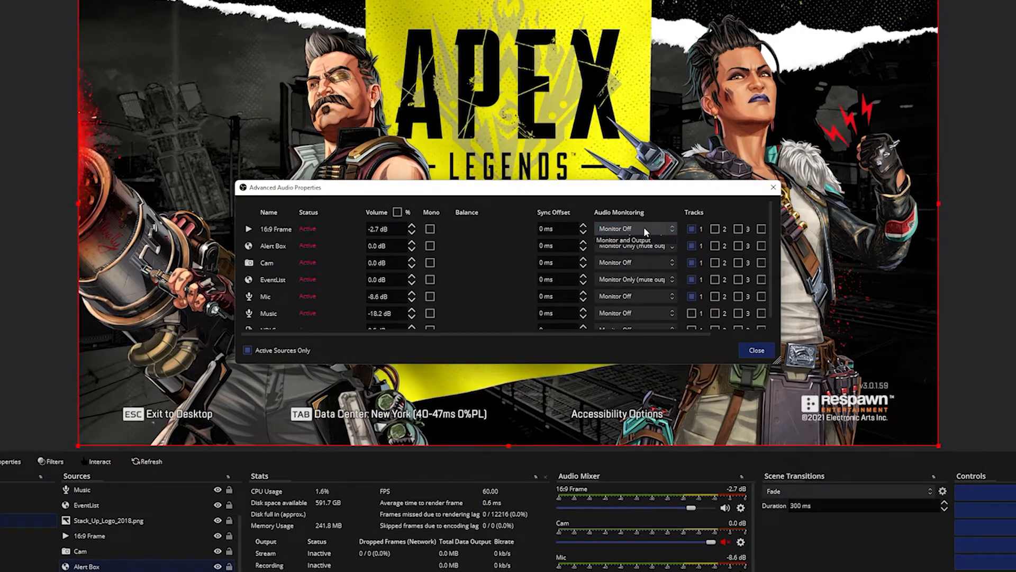
click(635, 228)
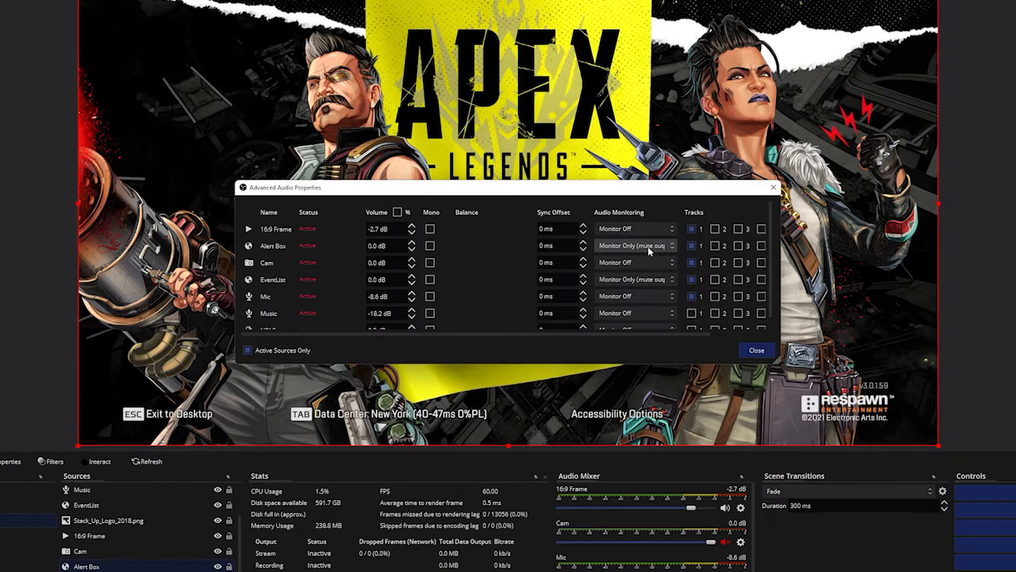
click(635, 233)
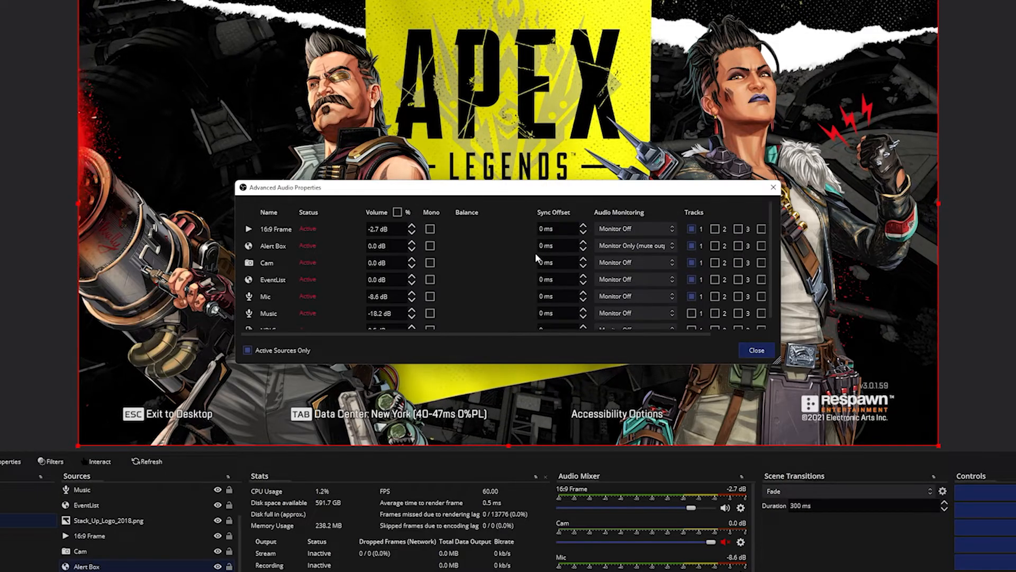
click(635, 245)
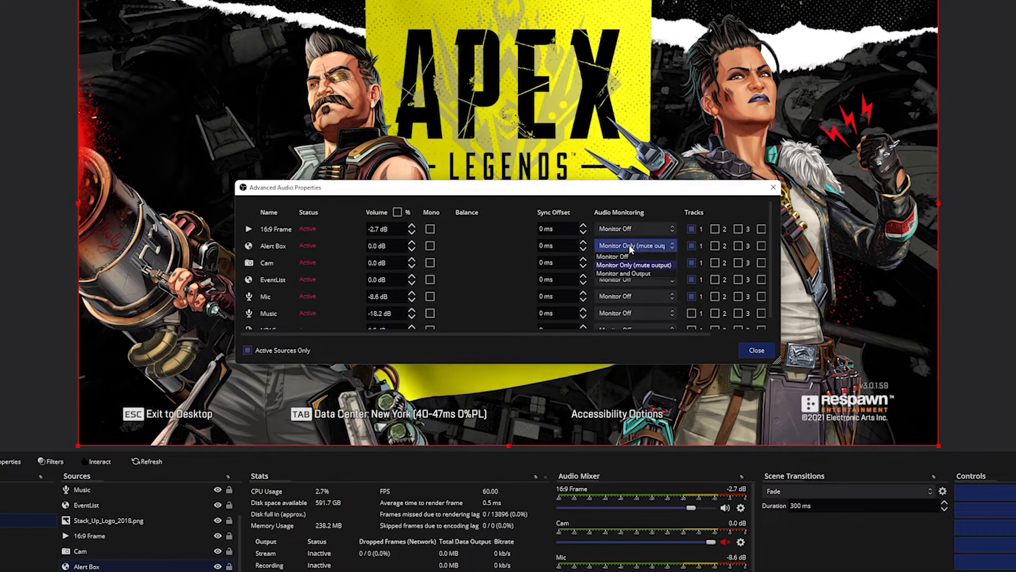
click(632, 265)
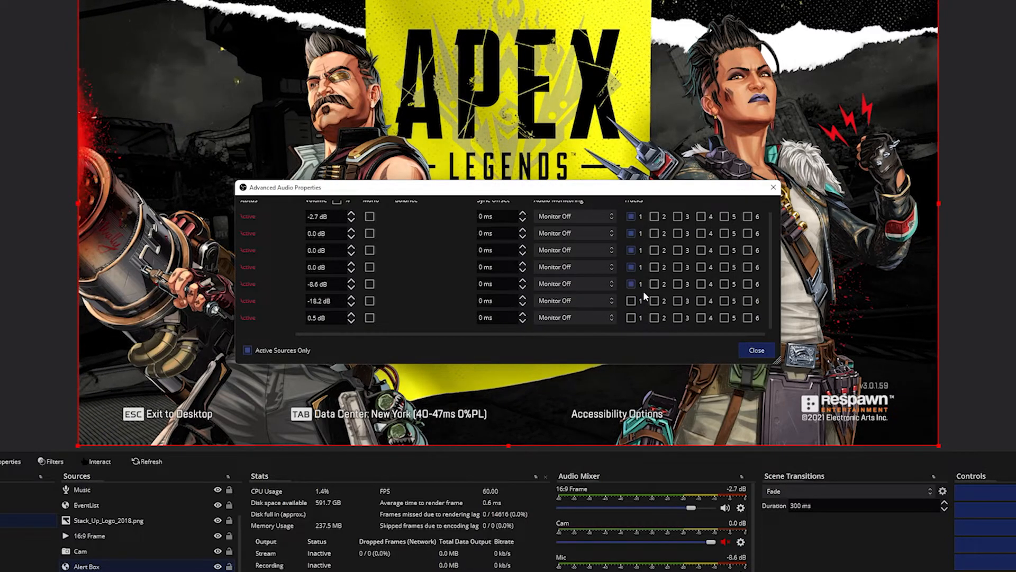
mouse_move(703, 331)
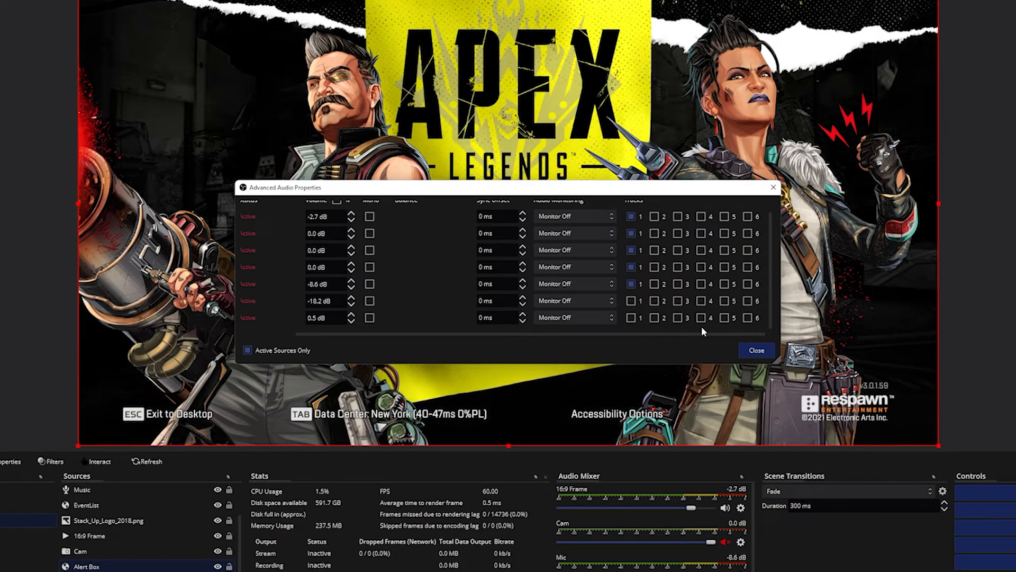